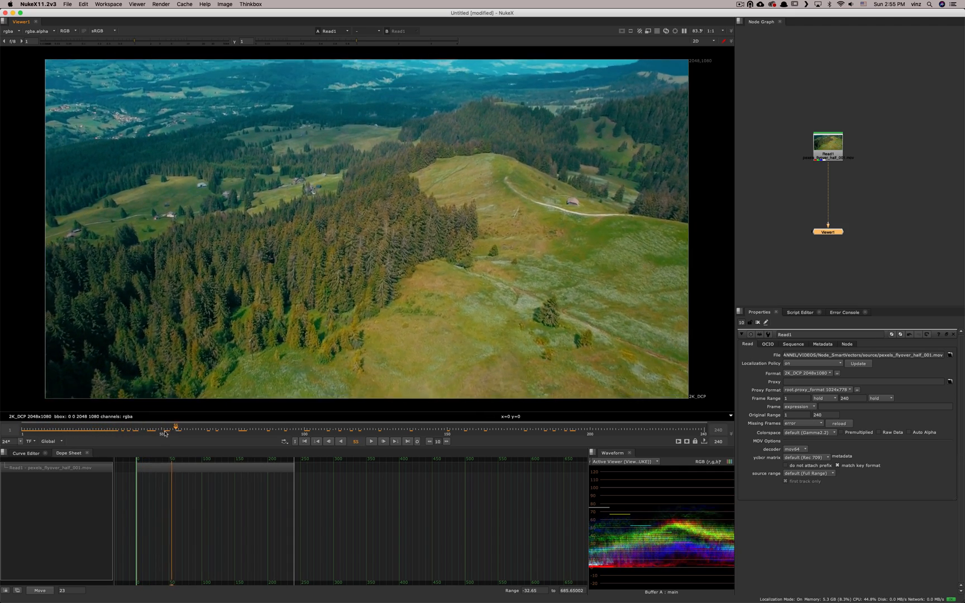
# - Scrub back to an earlier frame and add a vector generator node to the plate
pyautogui.moveTo(174, 428); pyautogui.dragTo(116, 427)
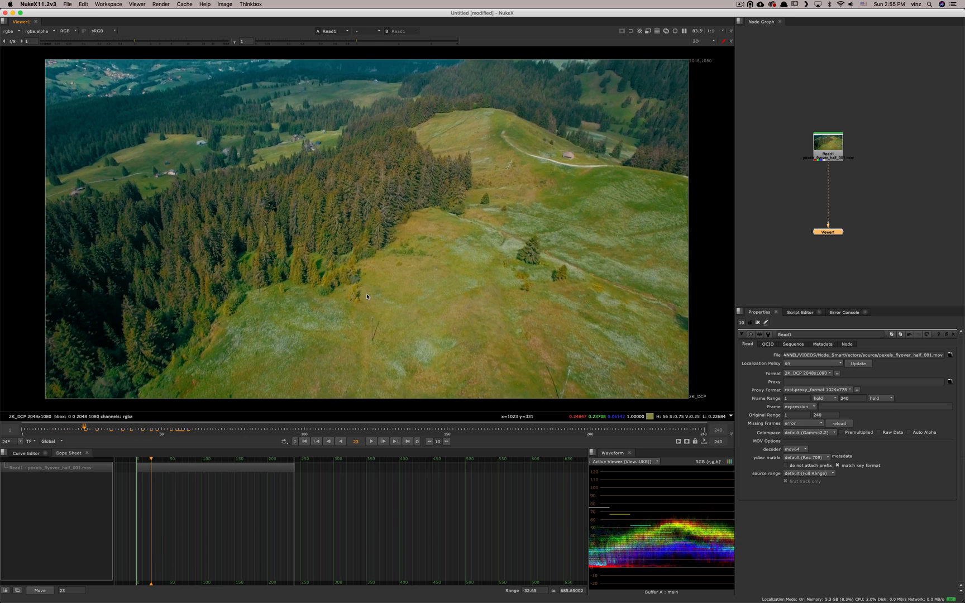
pyautogui.moveTo(392, 289)
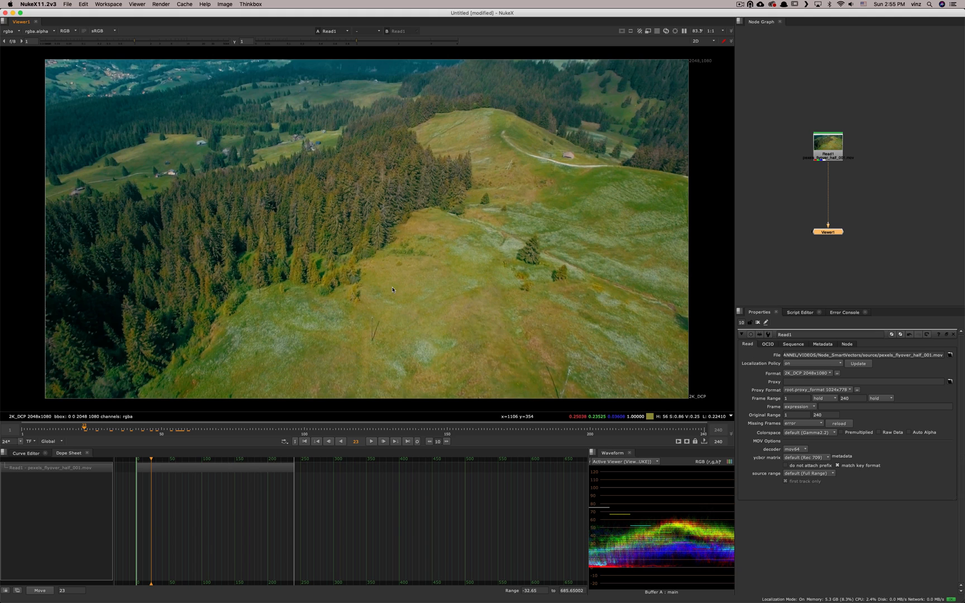
pyautogui.moveTo(403, 305)
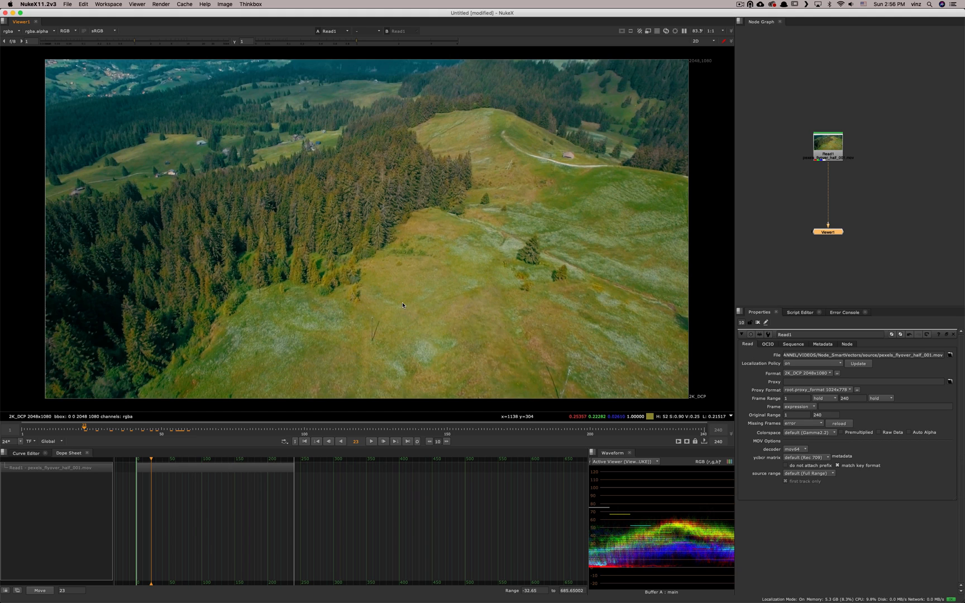
pyautogui.moveTo(447, 295)
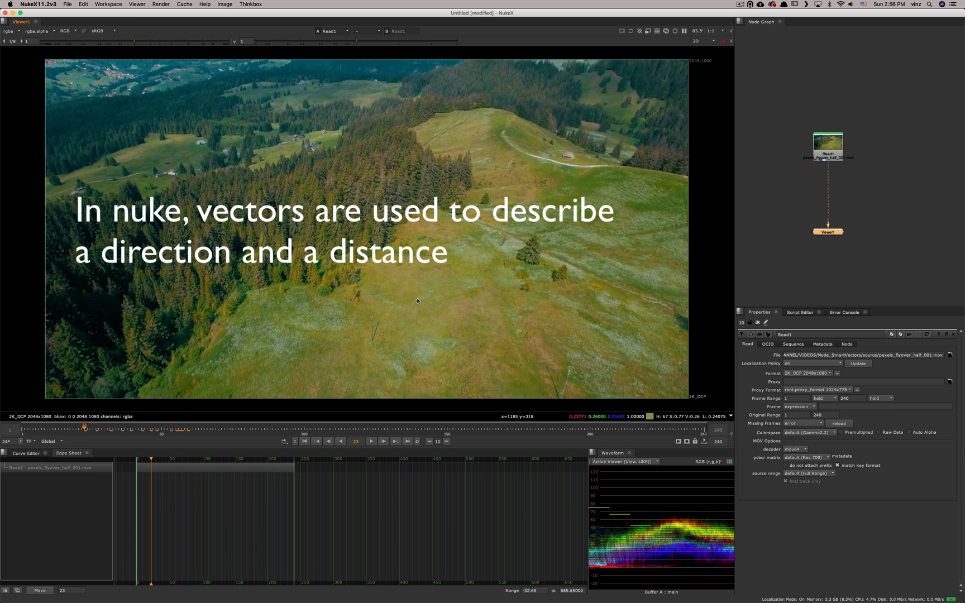
pyautogui.moveTo(426, 297)
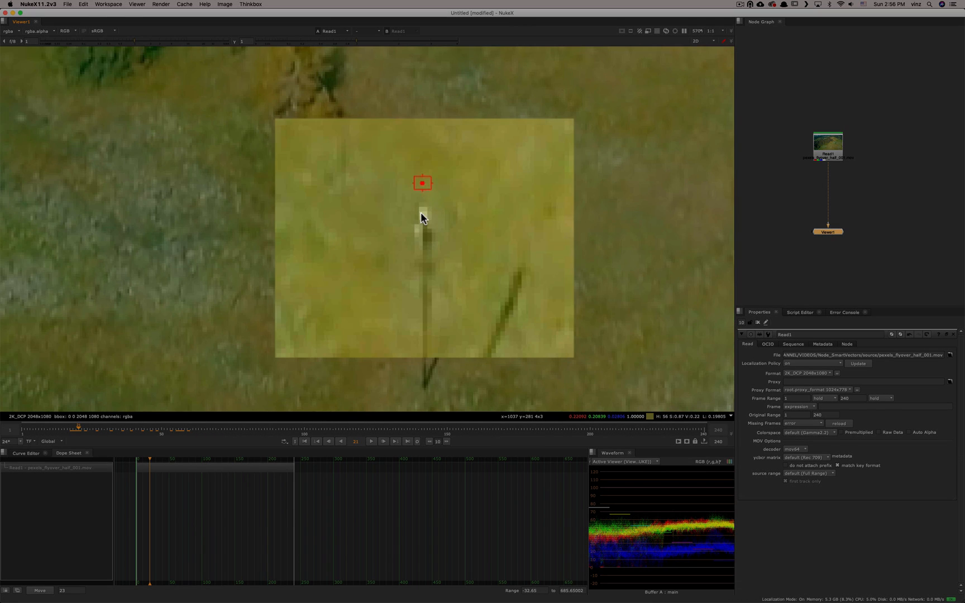
pyautogui.moveTo(427, 208)
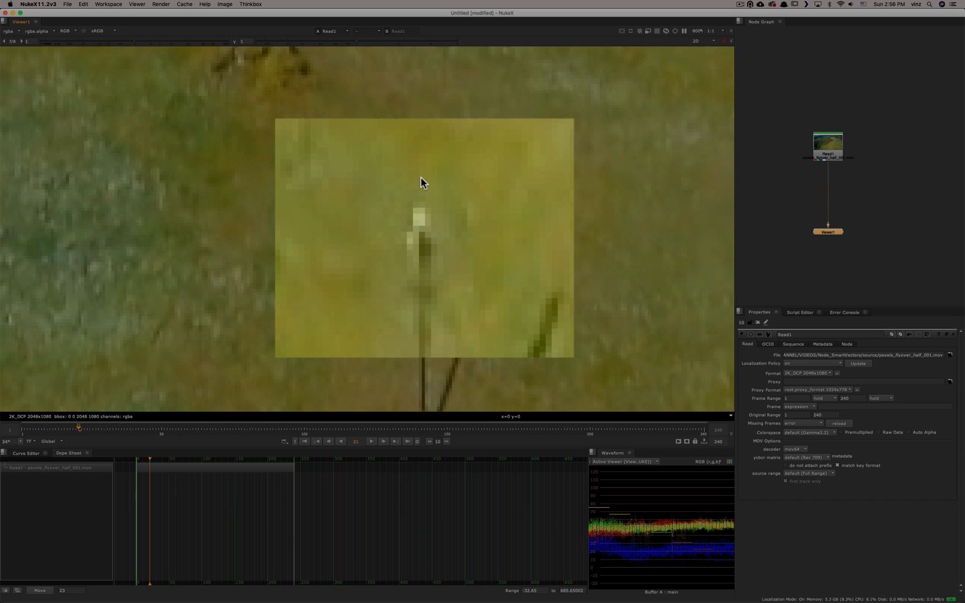
pyautogui.moveTo(422, 182); pyautogui.dragTo(422, 215)
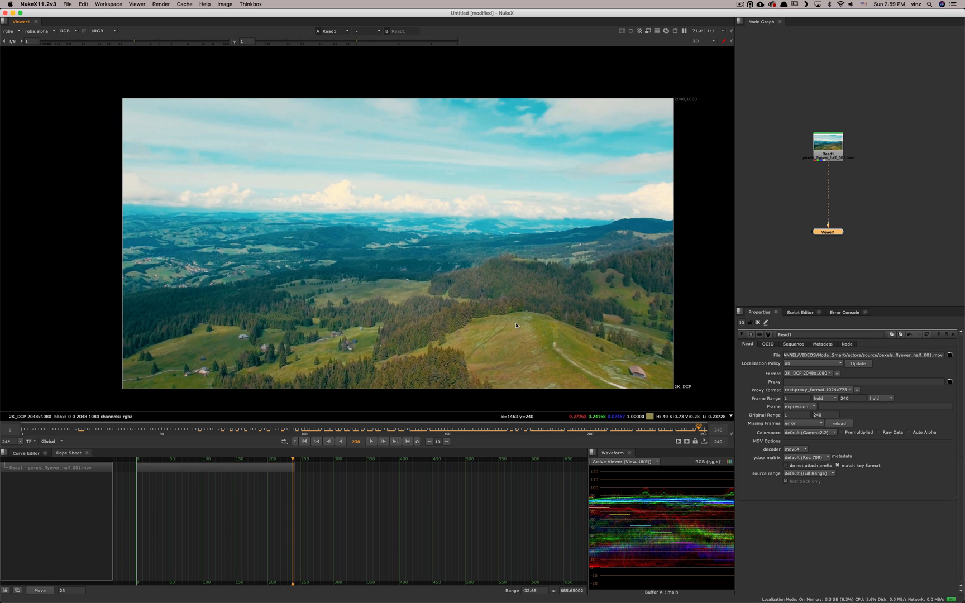
pyautogui.moveTo(586, 263)
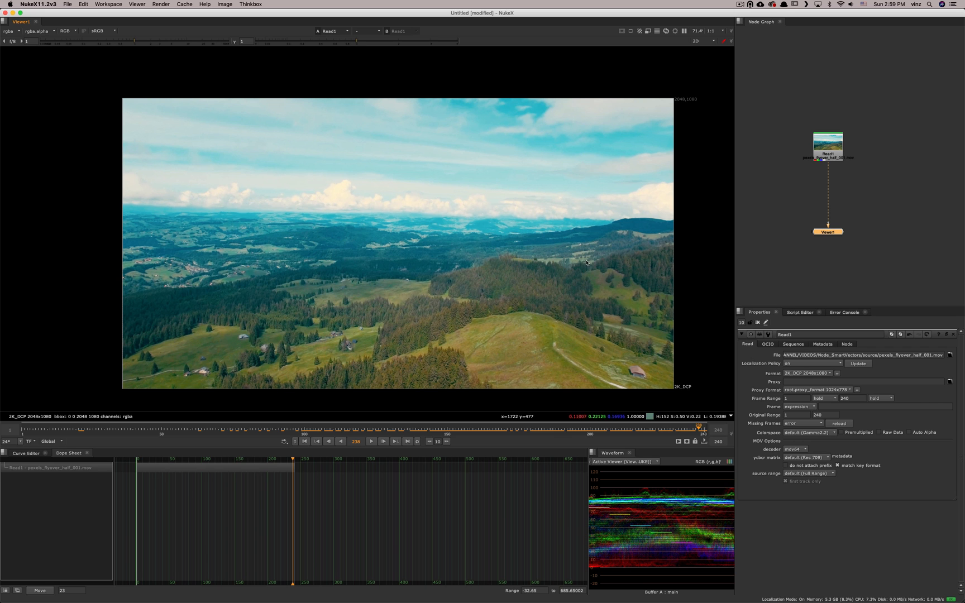
pyautogui.write('vec')
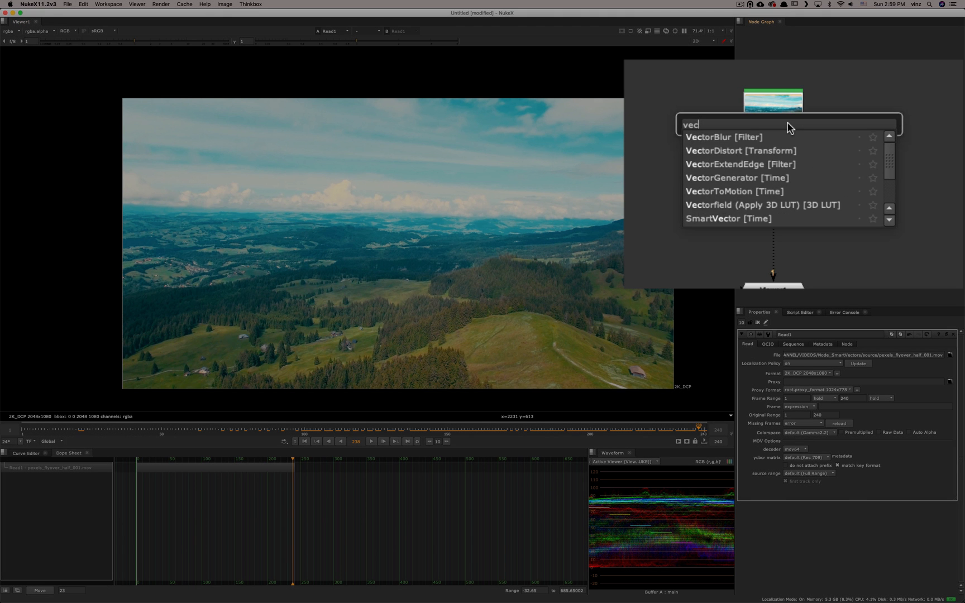
pyautogui.click(736, 177)
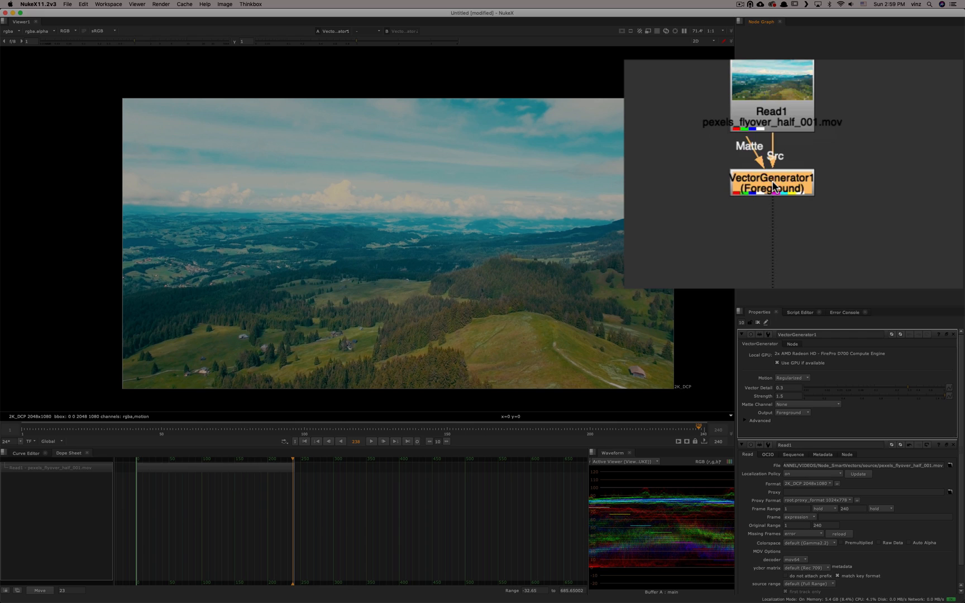
# - Select Read1 again and insert a SmartVector node below it
pyautogui.click(11, 31)
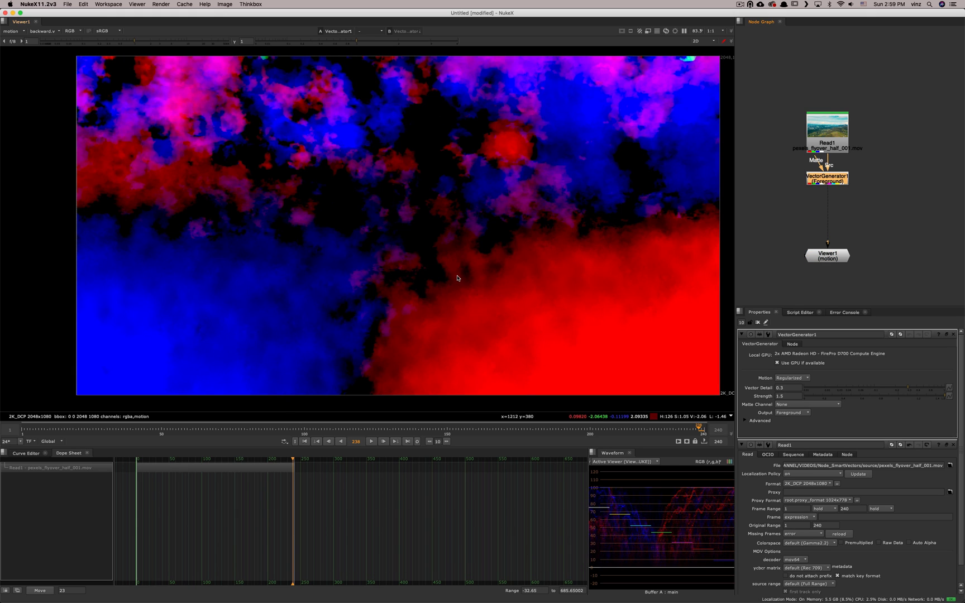
pyautogui.moveTo(450, 269)
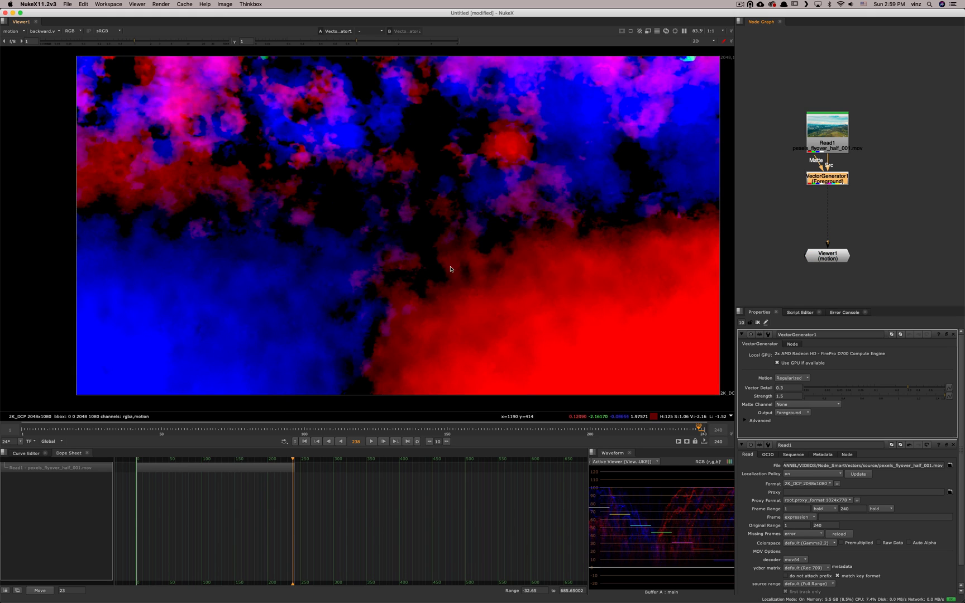
pyautogui.moveTo(460, 280)
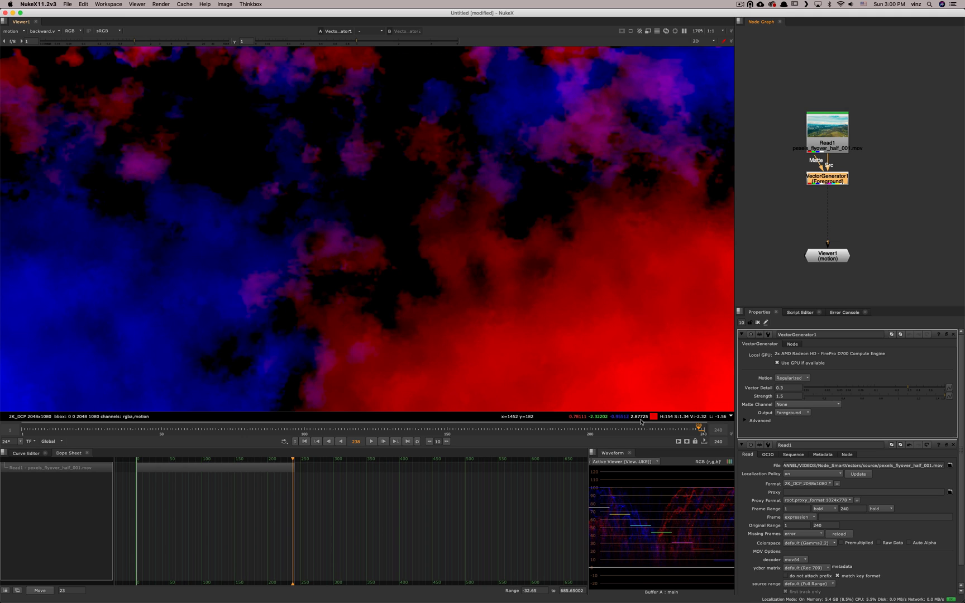
pyautogui.moveTo(430, 251)
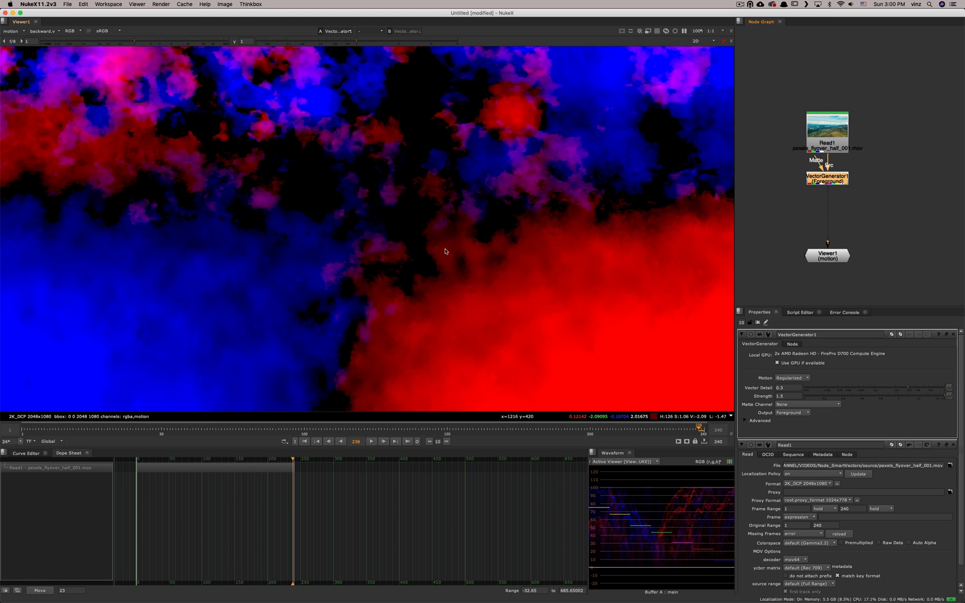
pyautogui.scroll(-3)
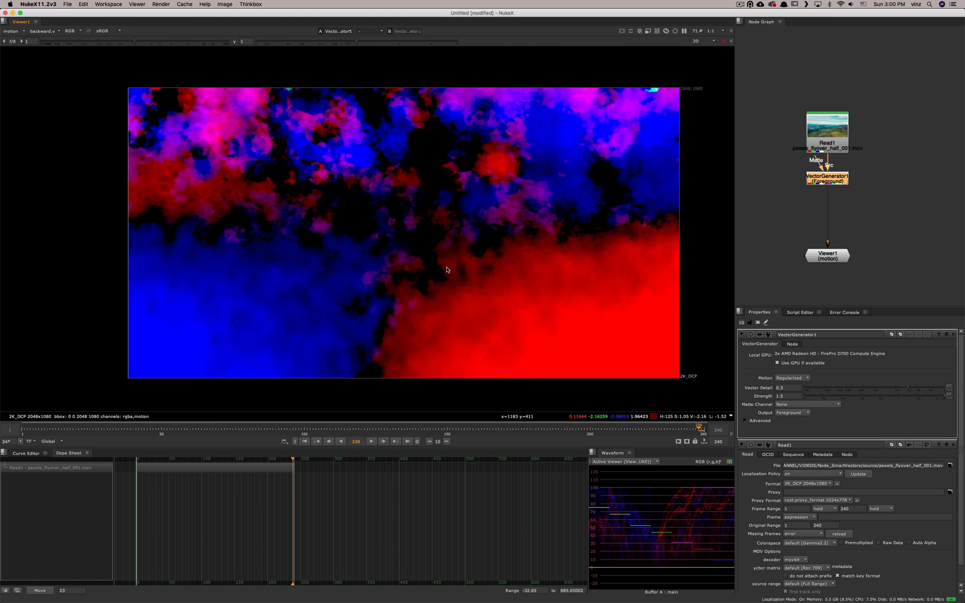
pyautogui.moveTo(344, 268)
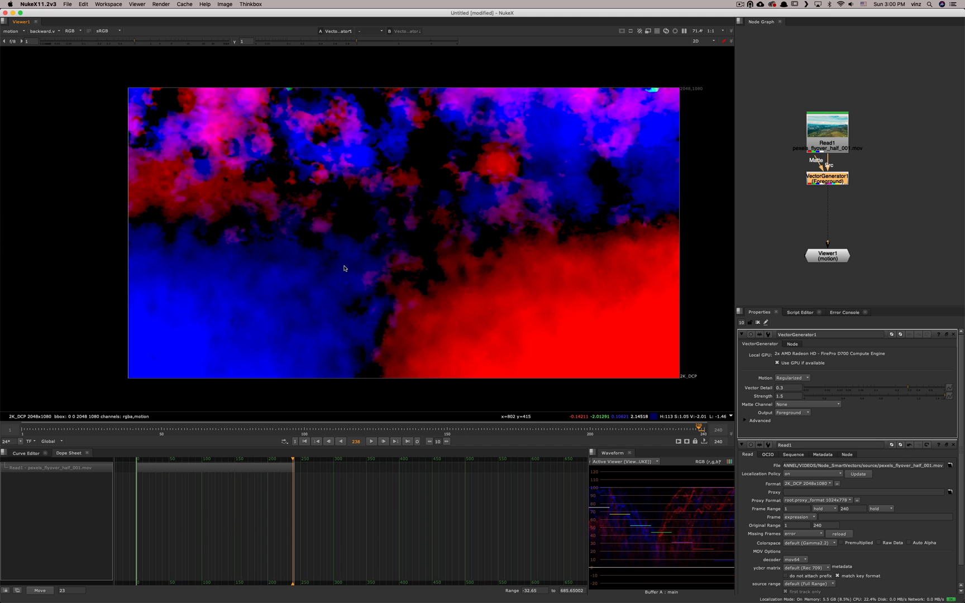
pyautogui.moveTo(448, 270)
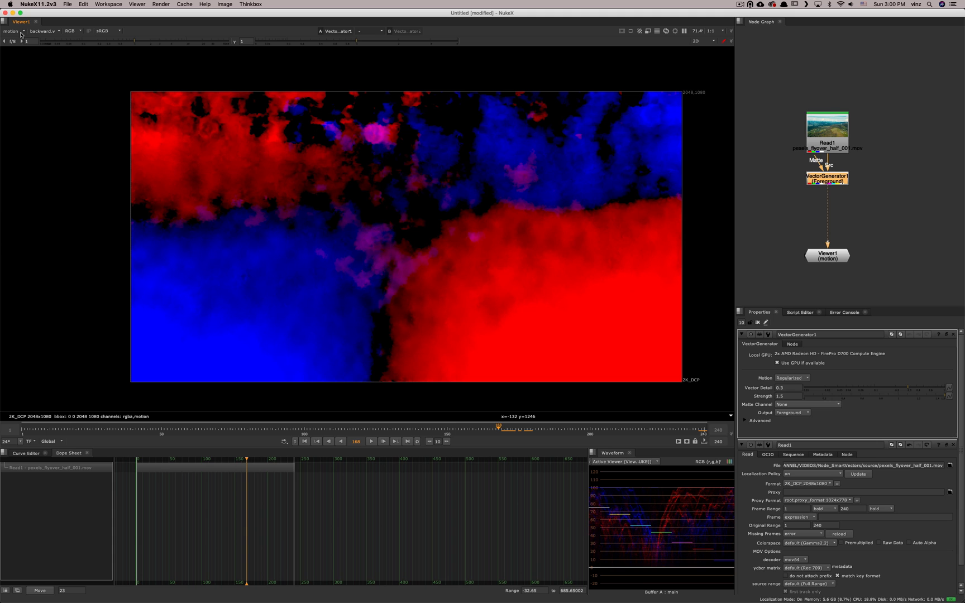
pyautogui.click(12, 31)
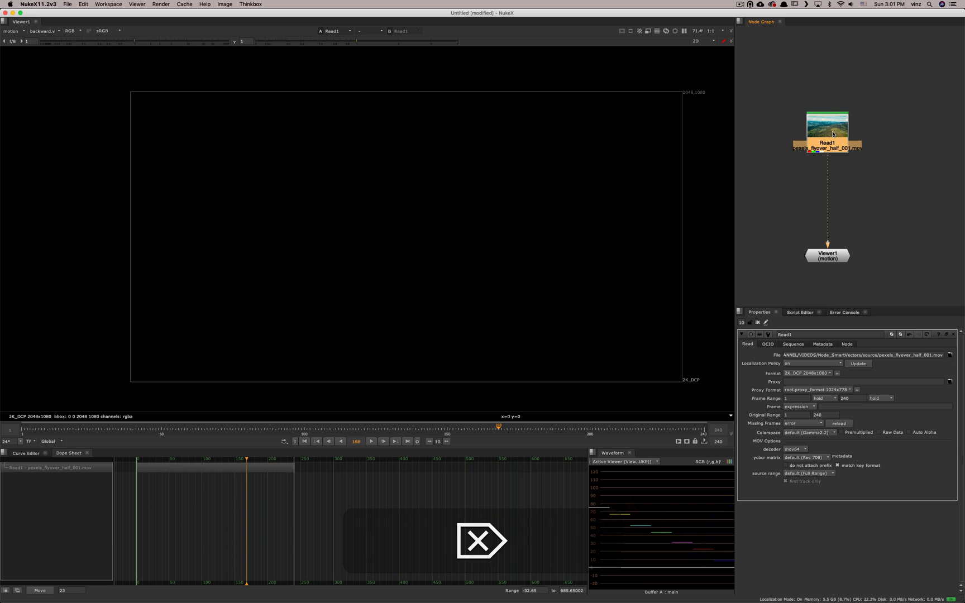
pyautogui.click(828, 131)
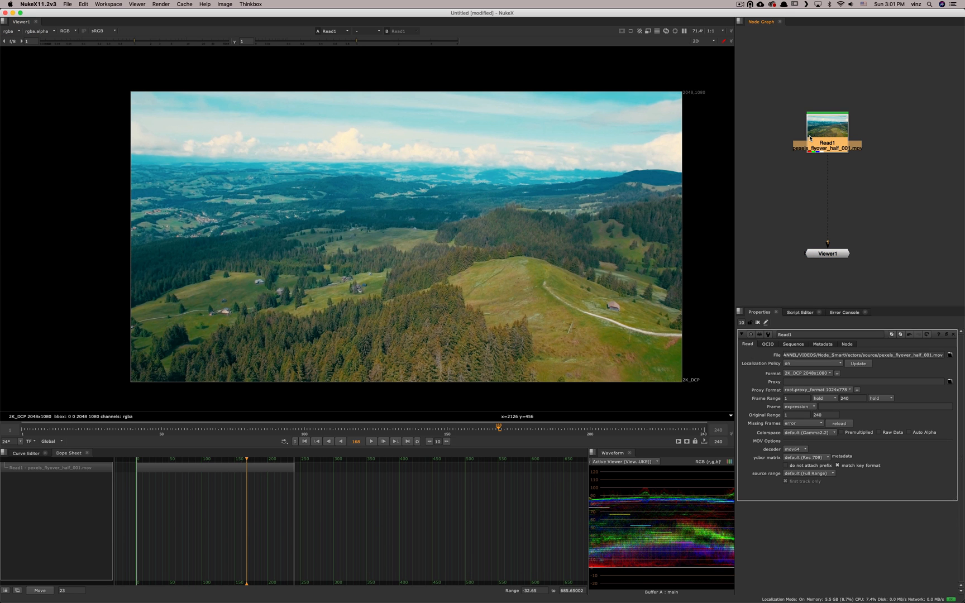
pyautogui.write('sm')
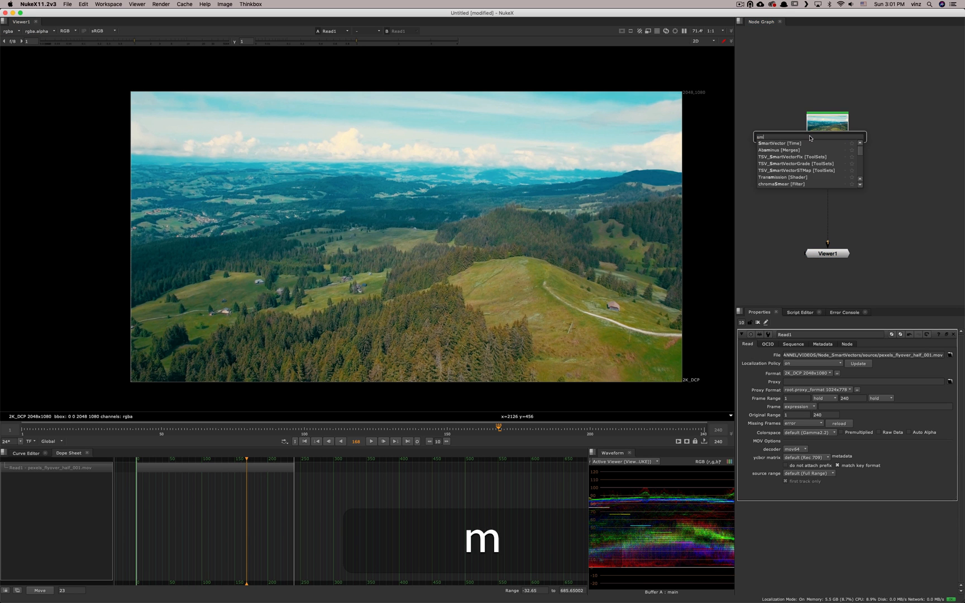
pyautogui.click(779, 143)
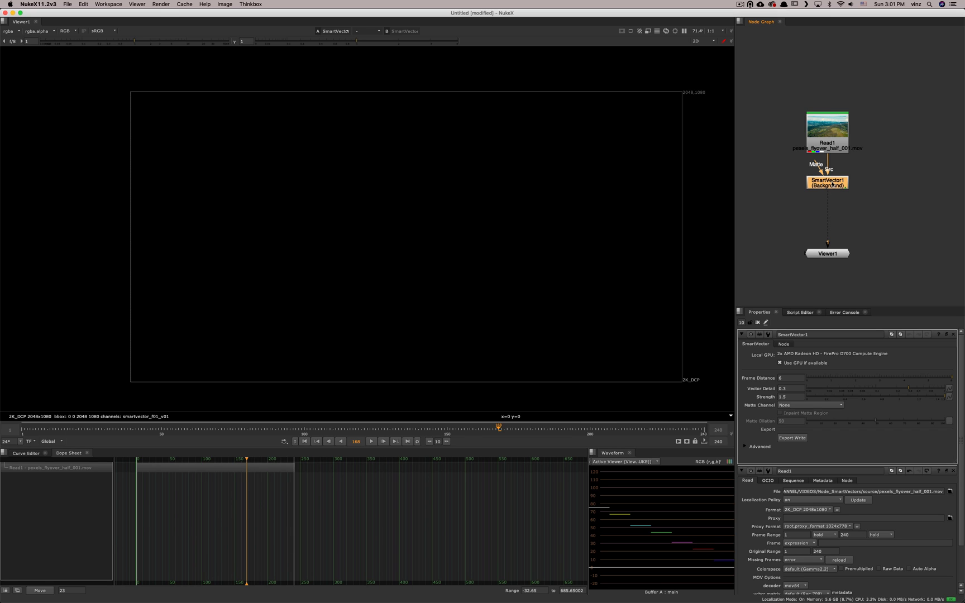
pyautogui.moveTo(833, 189)
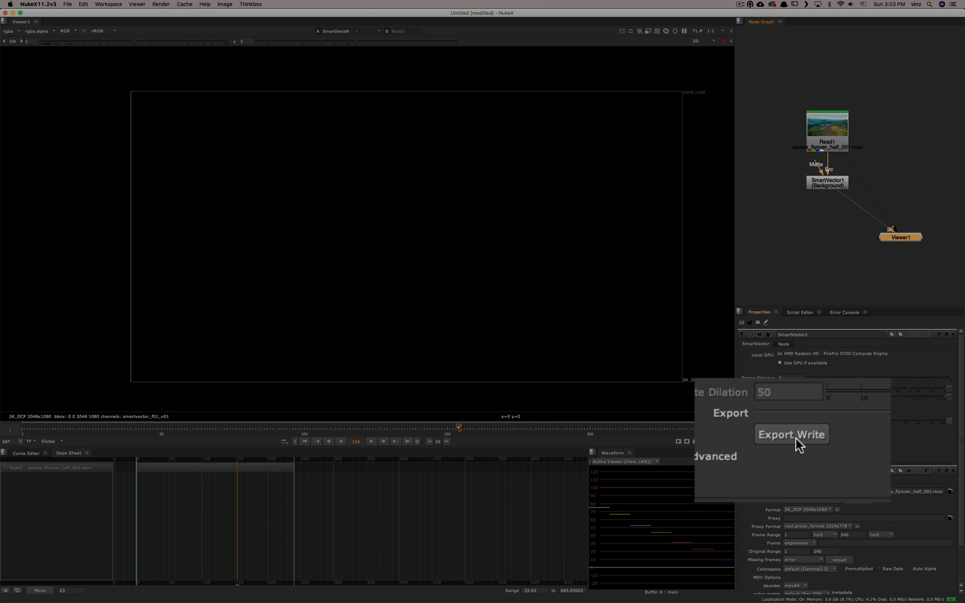
pyautogui.moveTo(808, 445)
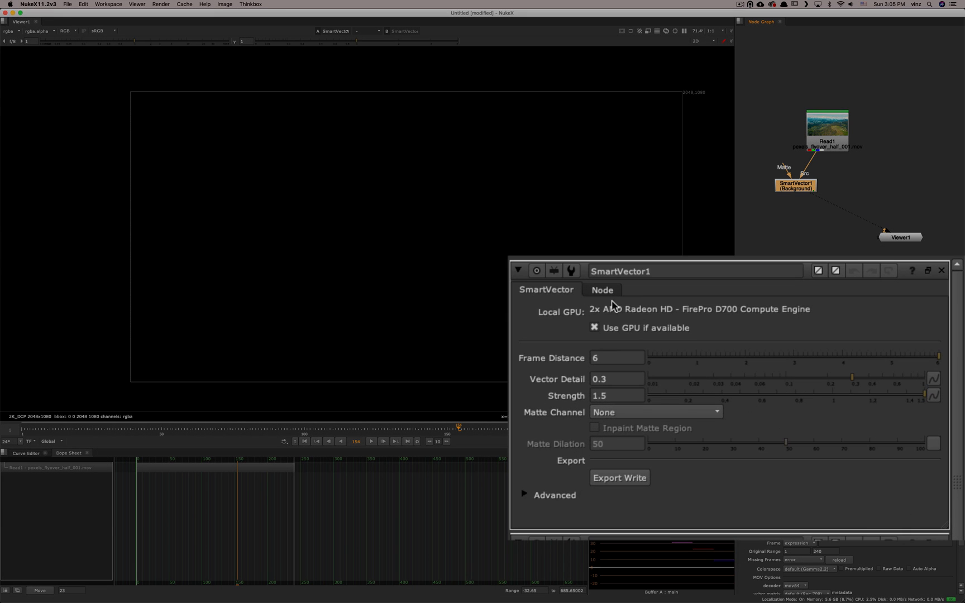
pyautogui.moveTo(617, 358)
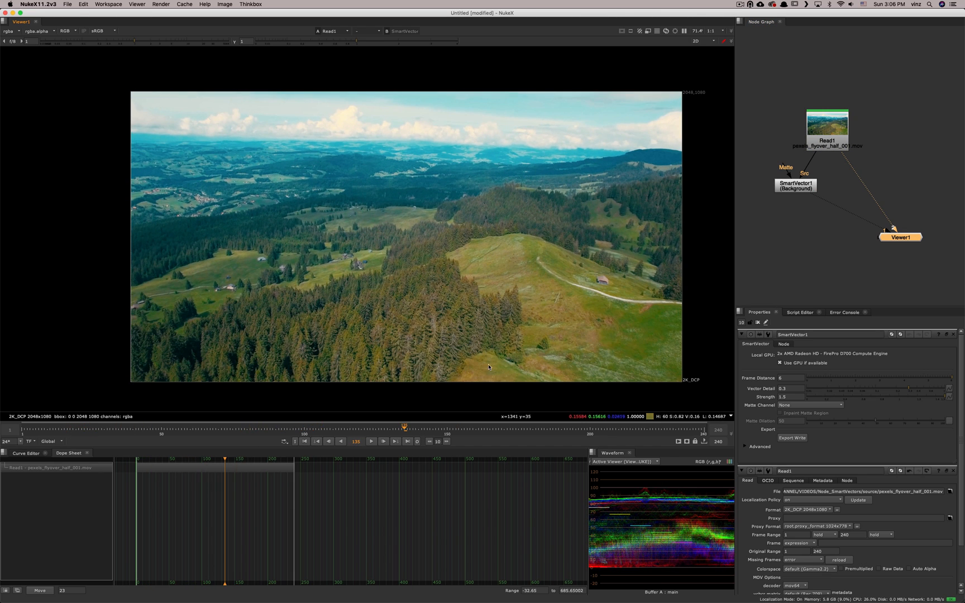
pyautogui.moveTo(530, 242)
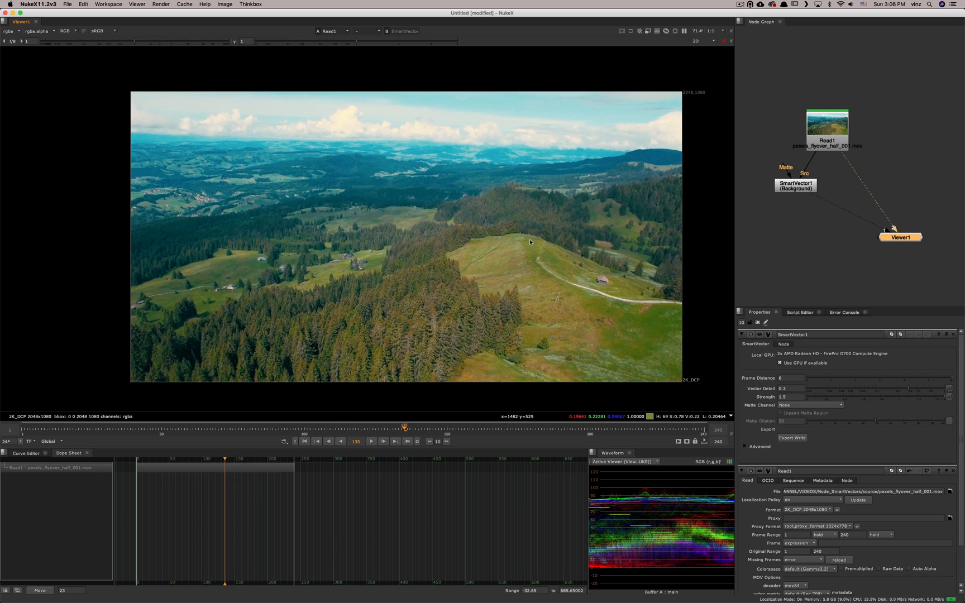
pyautogui.moveTo(671, 408)
pyautogui.write('4')
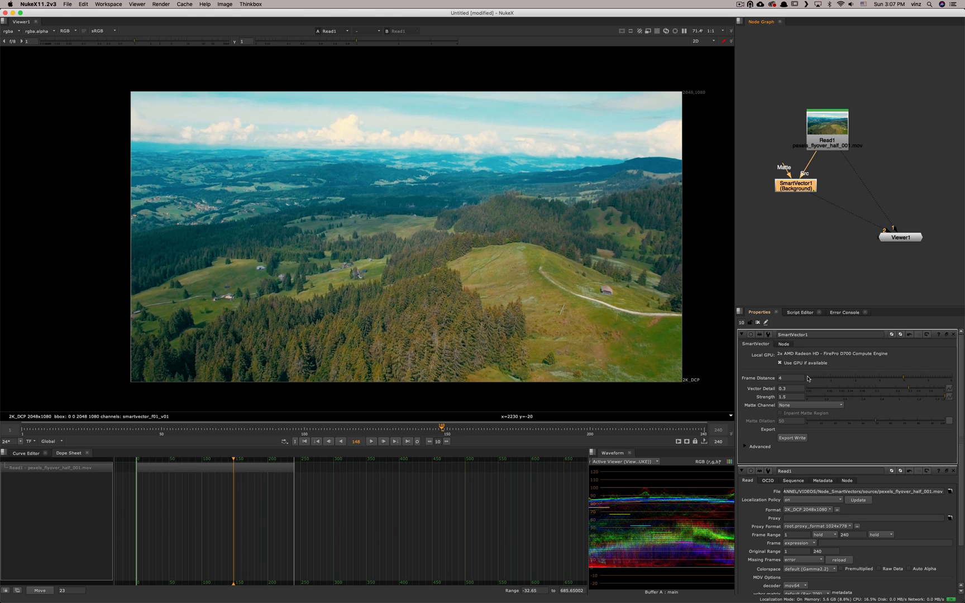
pyautogui.moveTo(669, 350)
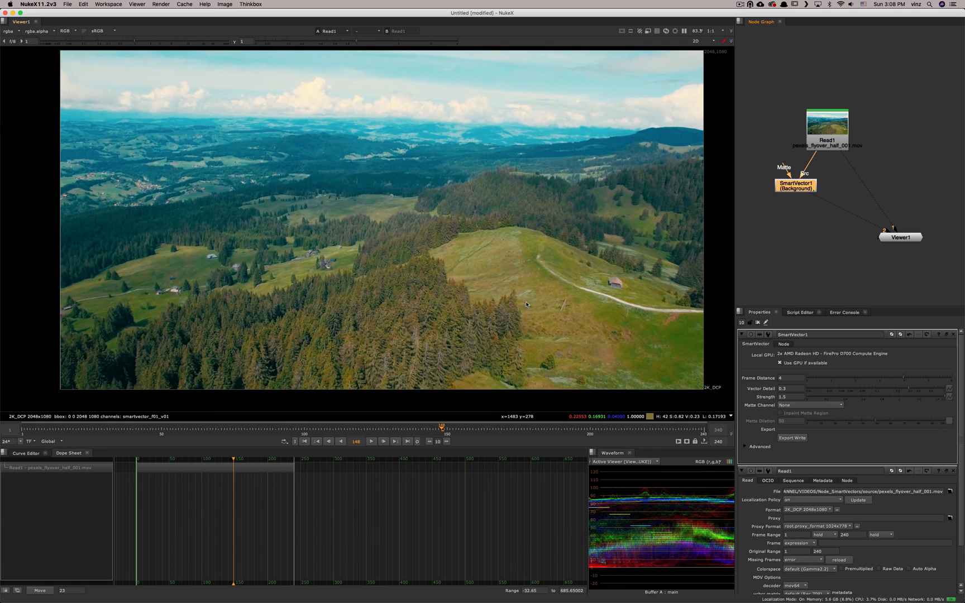
pyautogui.moveTo(517, 293)
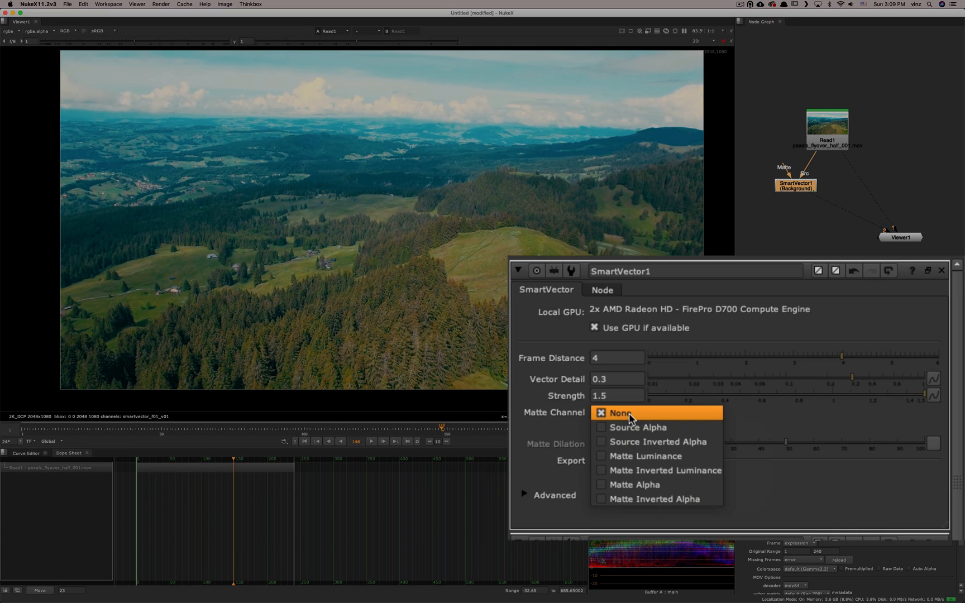
# - Change SmartVector1's Matte Channel from none to Source Alpha
pyautogui.click(620, 413)
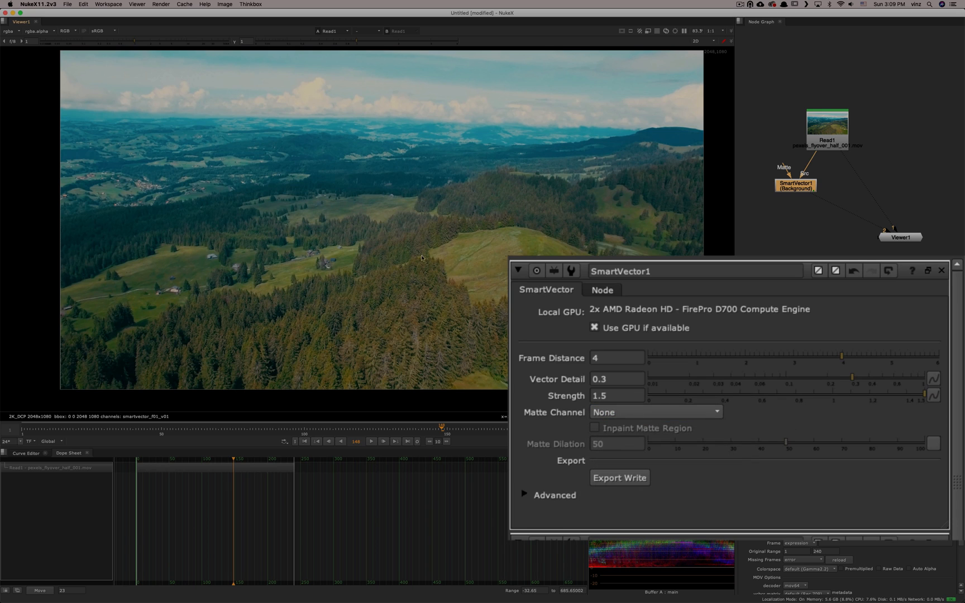
pyautogui.moveTo(496, 279)
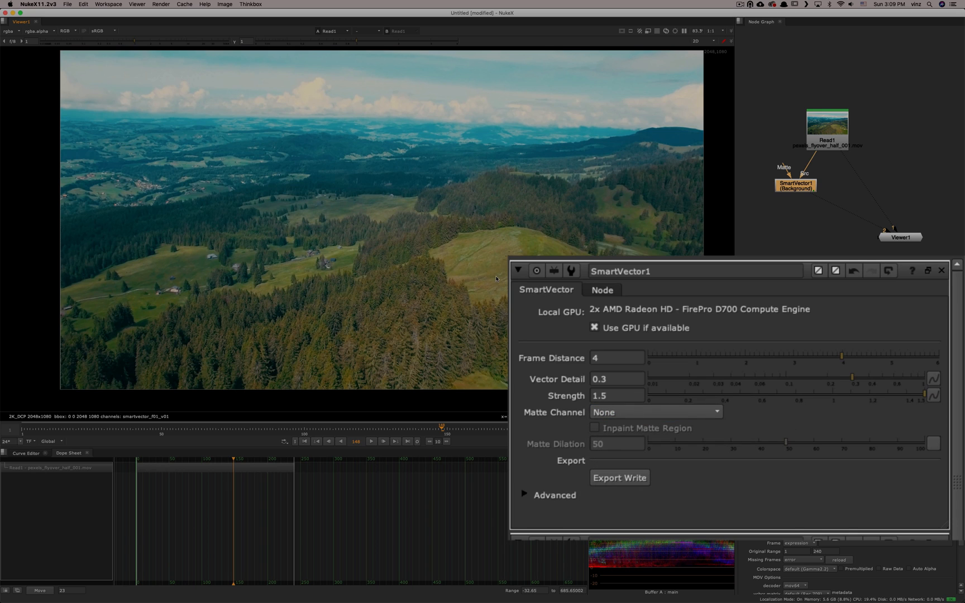
pyautogui.moveTo(331, 257)
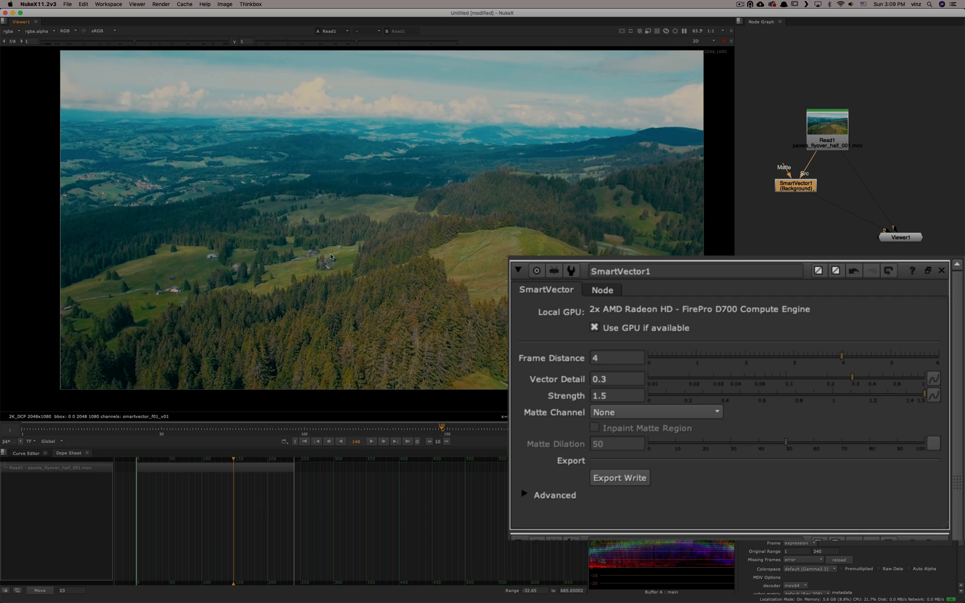
pyautogui.moveTo(108, 341)
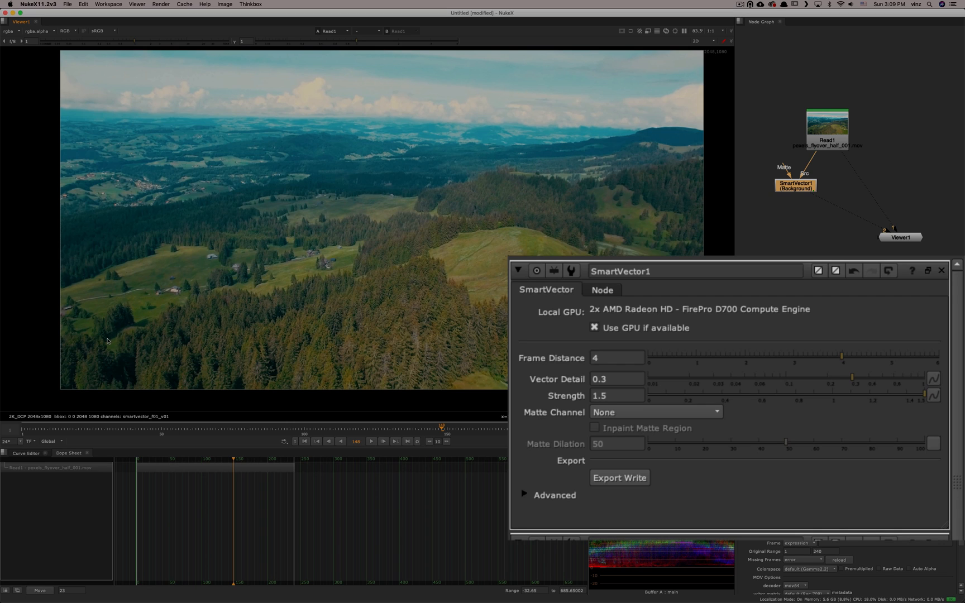
pyautogui.moveTo(468, 248)
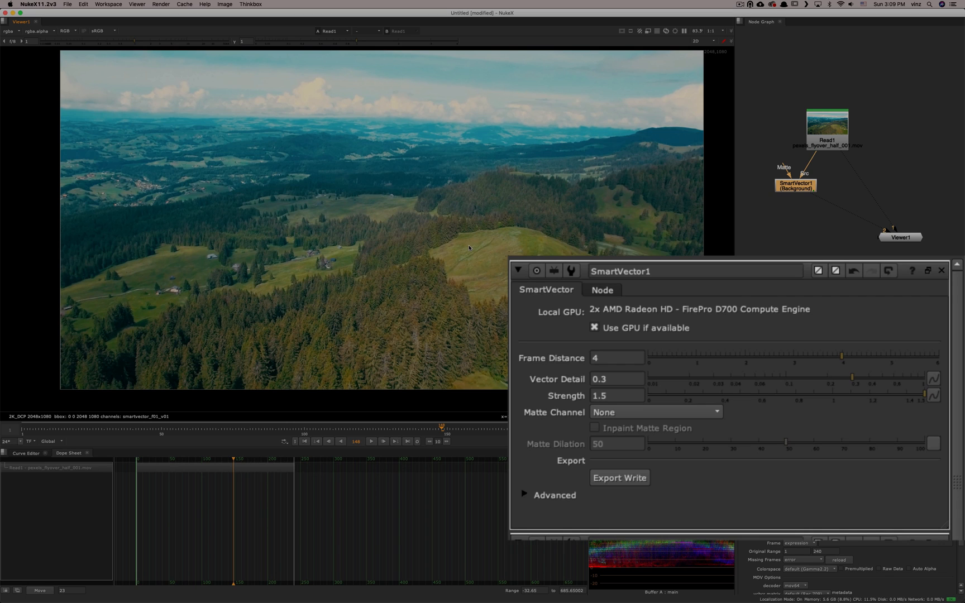
pyautogui.moveTo(209, 196)
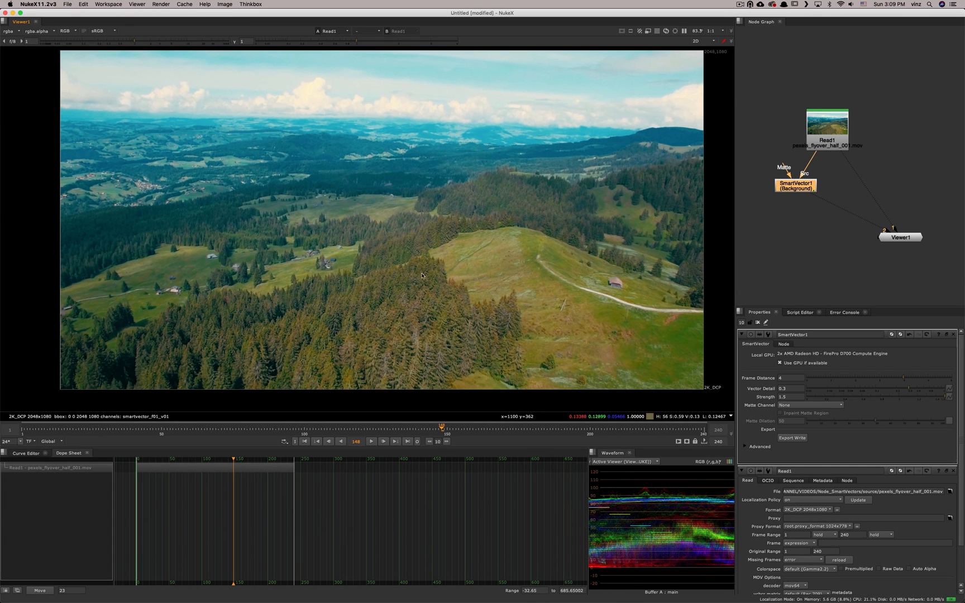
pyautogui.moveTo(467, 279)
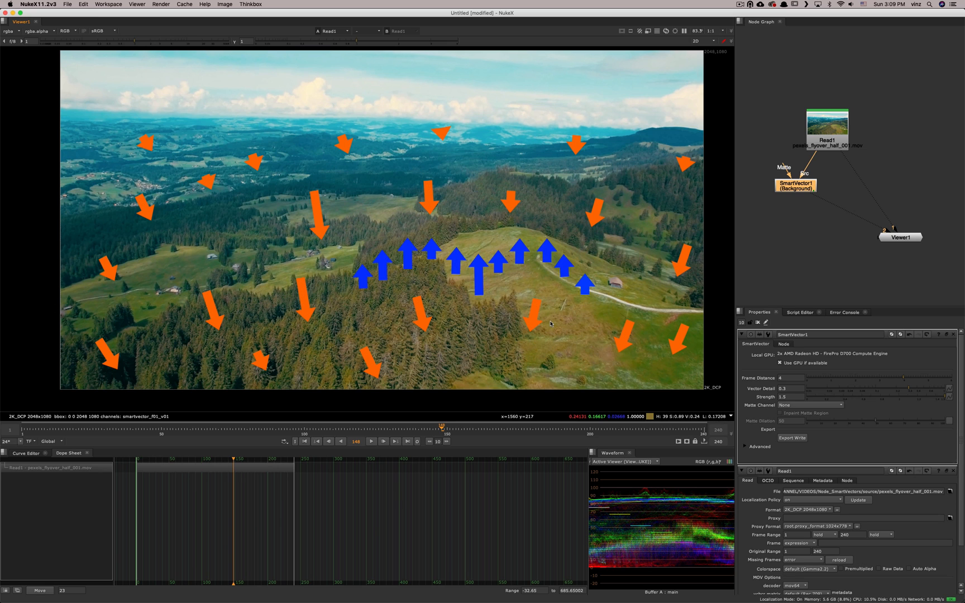
pyautogui.moveTo(547, 334)
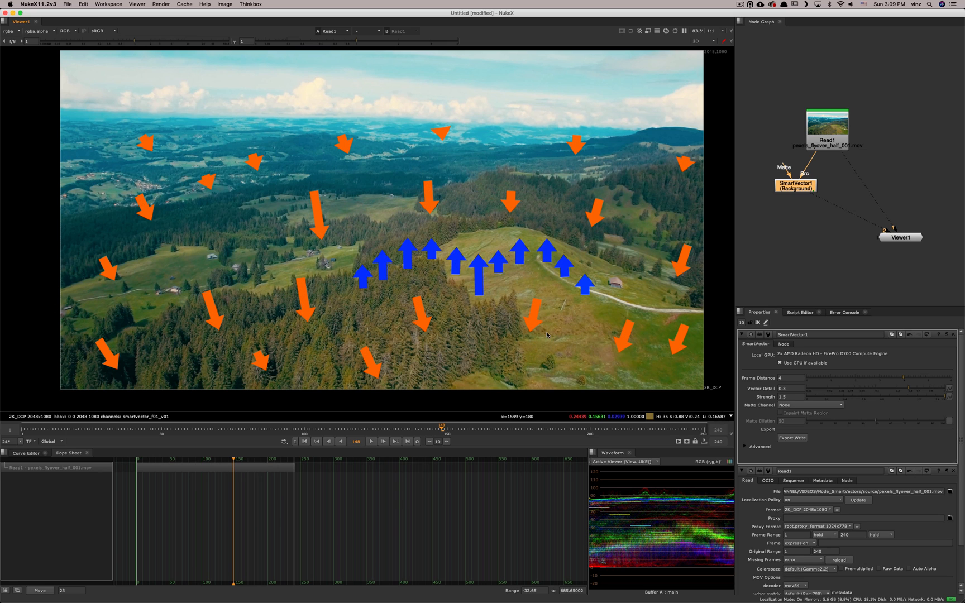
pyautogui.moveTo(253, 266)
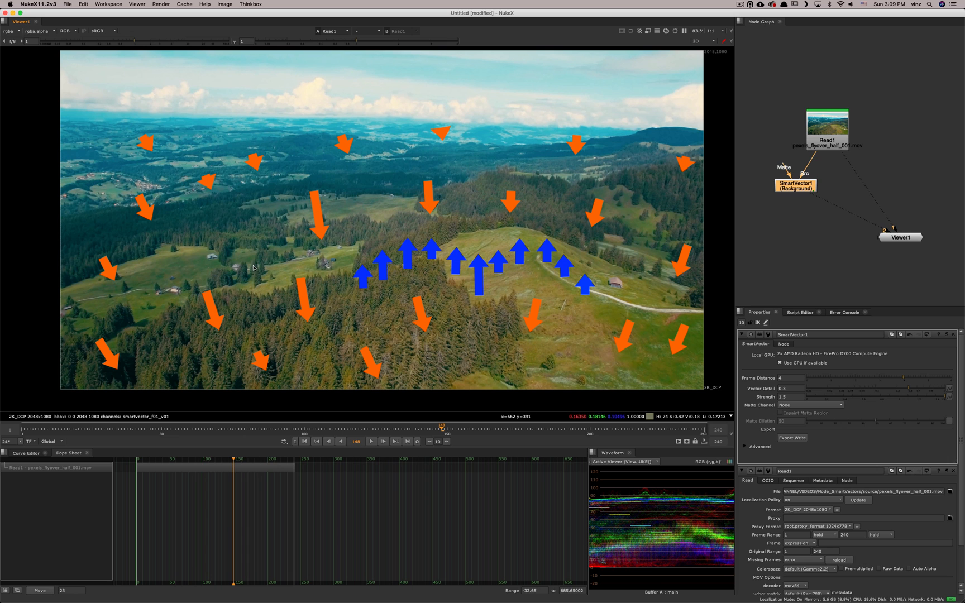
pyautogui.moveTo(477, 358)
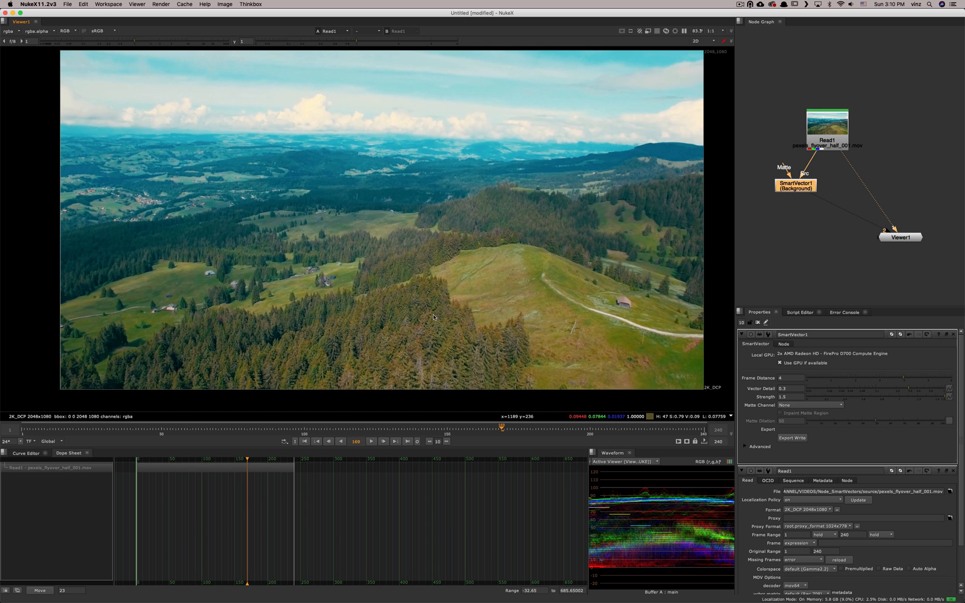
pyautogui.moveTo(439, 315)
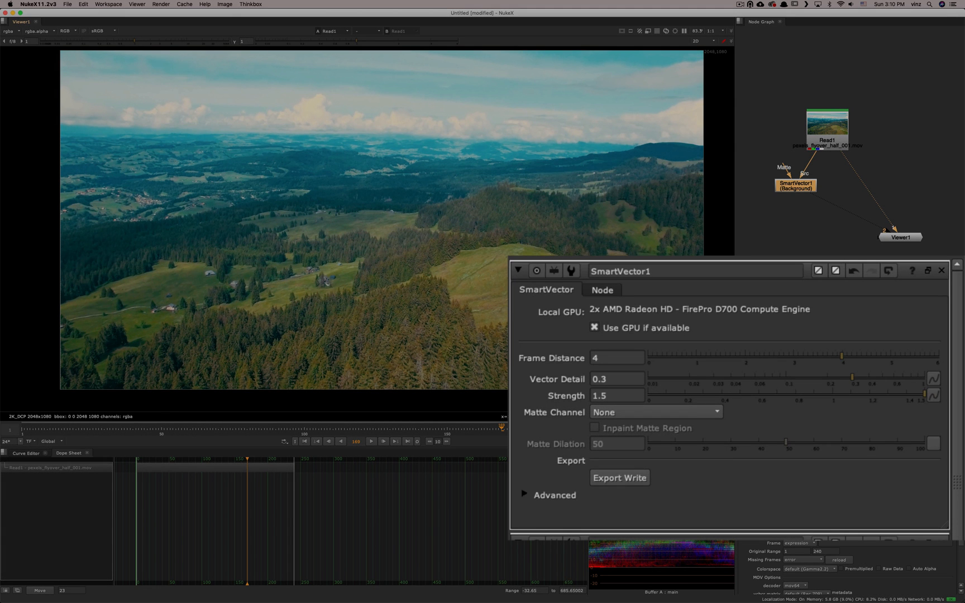
pyautogui.click(654, 412)
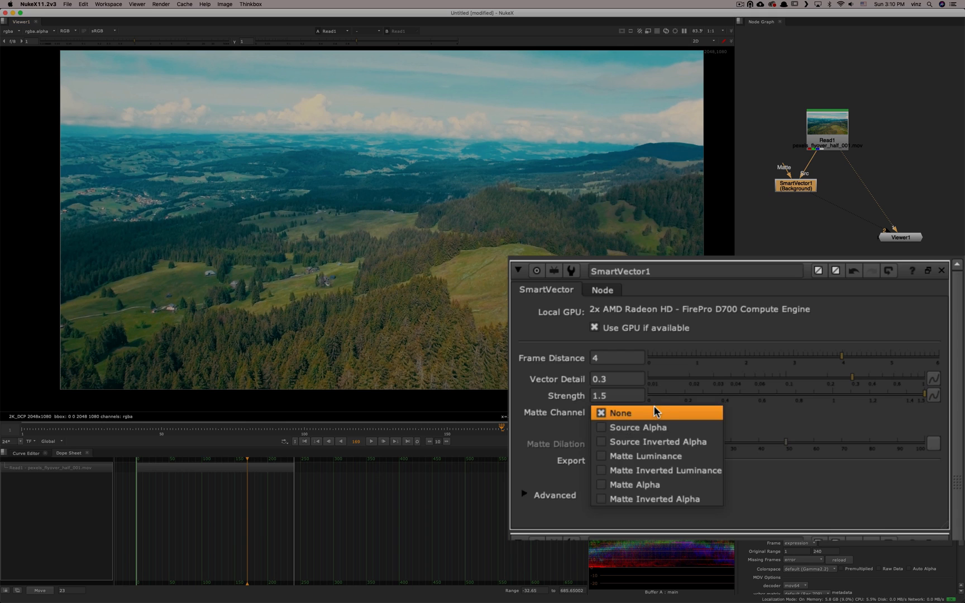
pyautogui.click(638, 427)
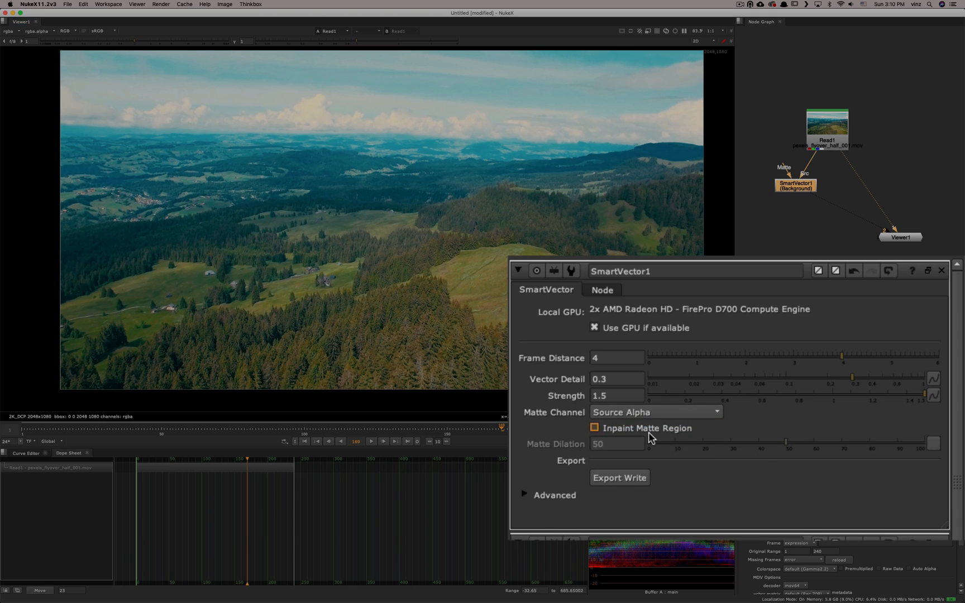
pyautogui.moveTo(653, 434)
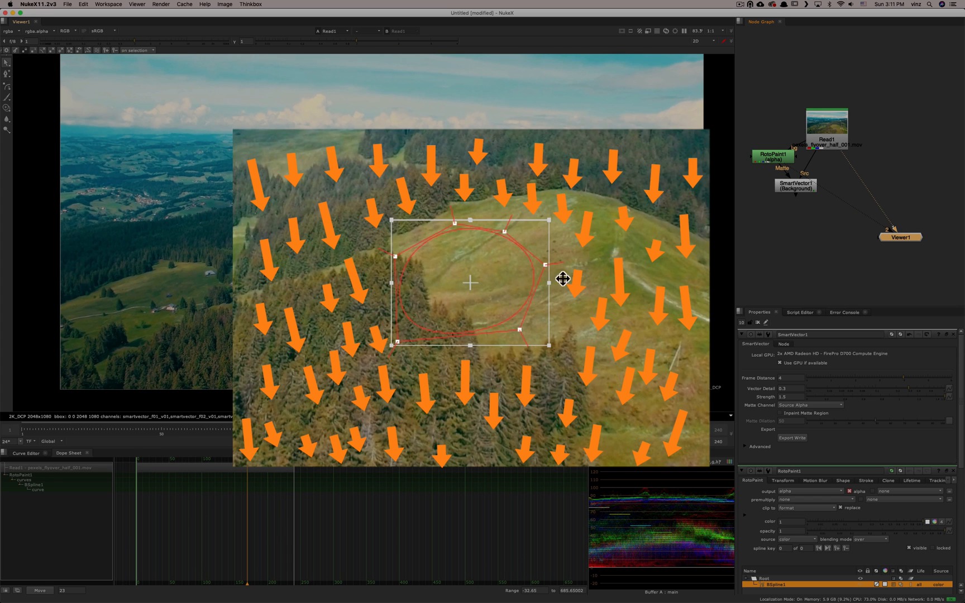
pyautogui.moveTo(431, 293)
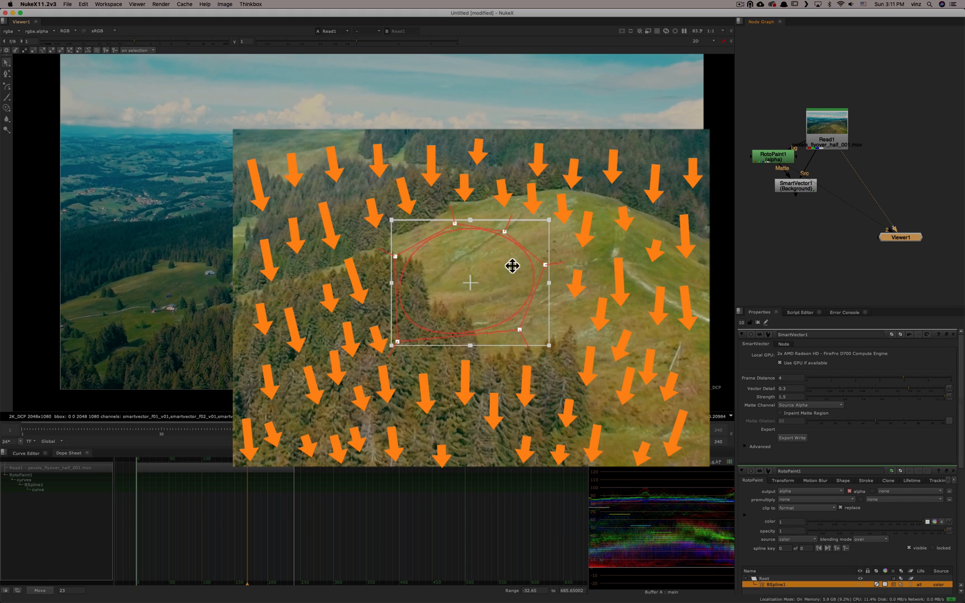
pyautogui.moveTo(602, 373)
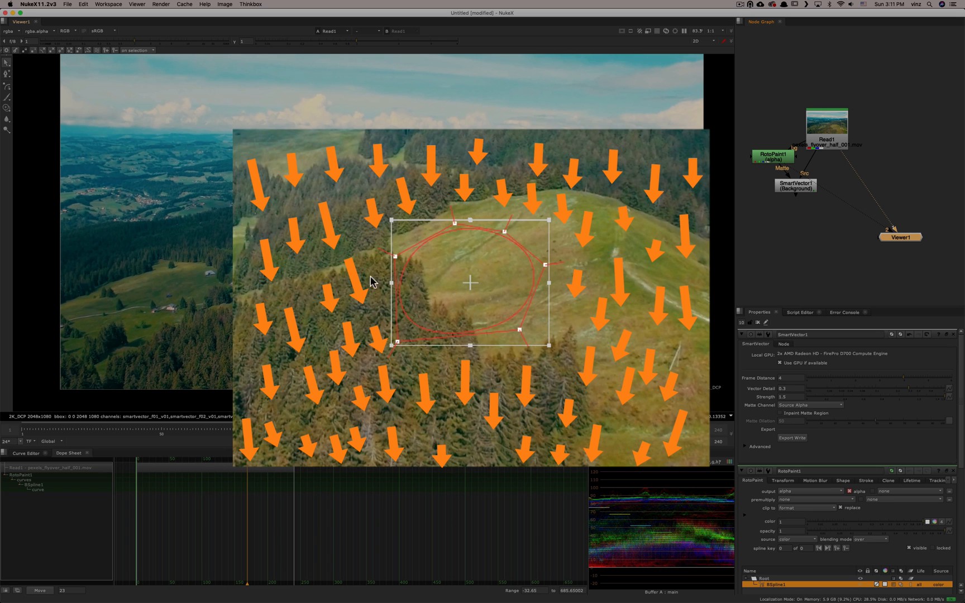
# - Tick Inpaint Matte Region on SmartVector1
pyautogui.click(779, 413)
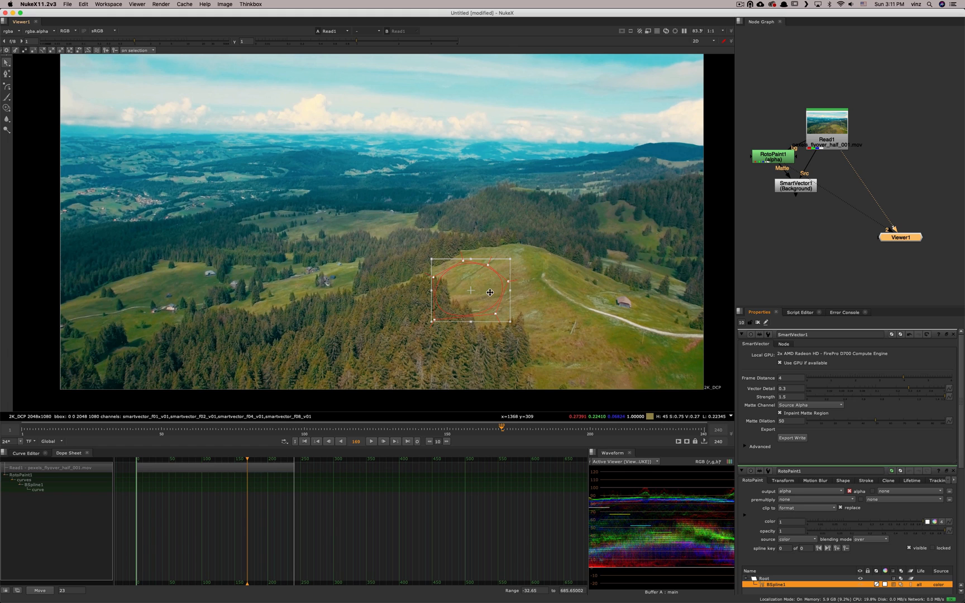
pyautogui.moveTo(521, 289)
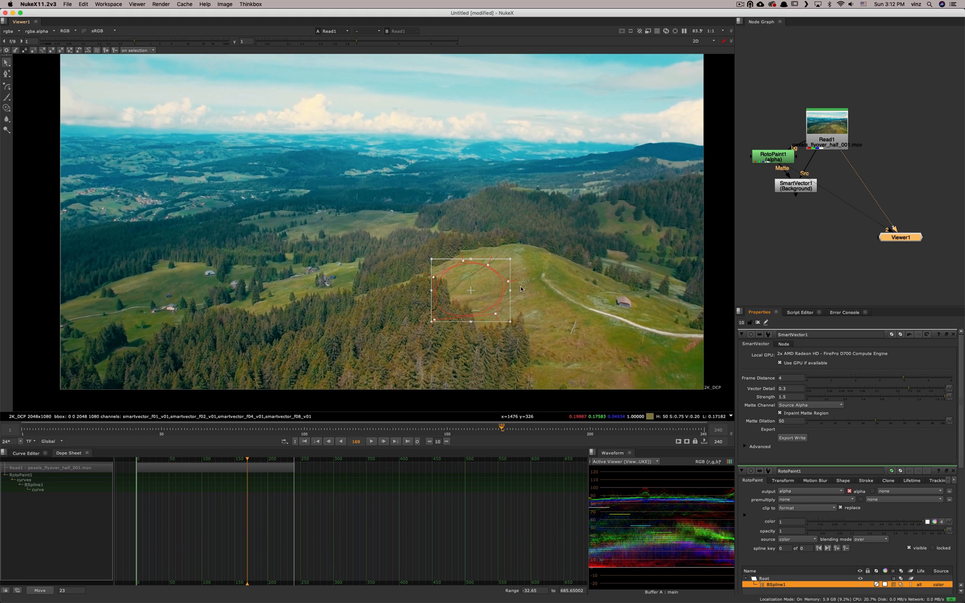
pyautogui.moveTo(478, 291)
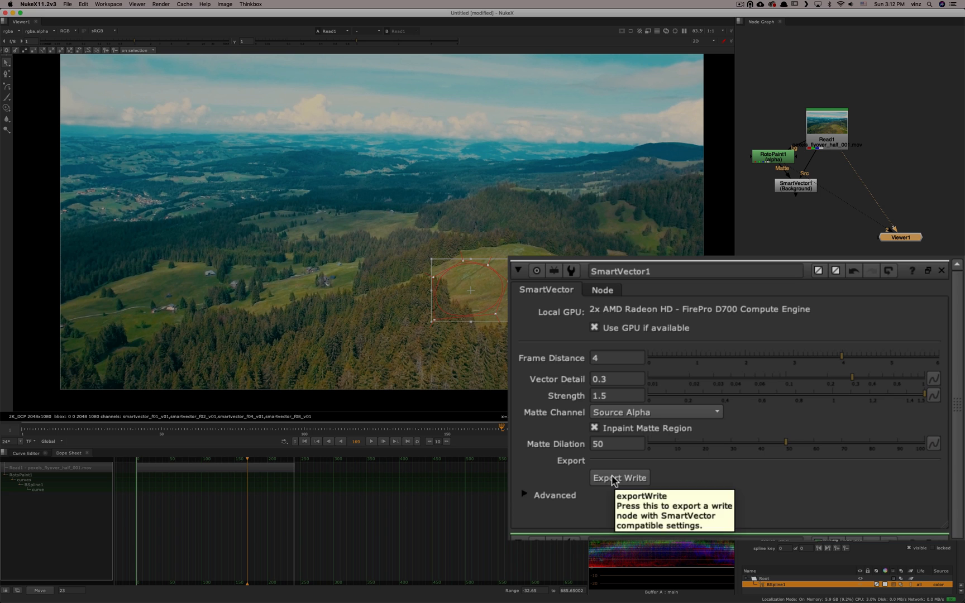
# - Create Write1 with Export Write, then select RotoPaint1 for removal
pyautogui.click(620, 477)
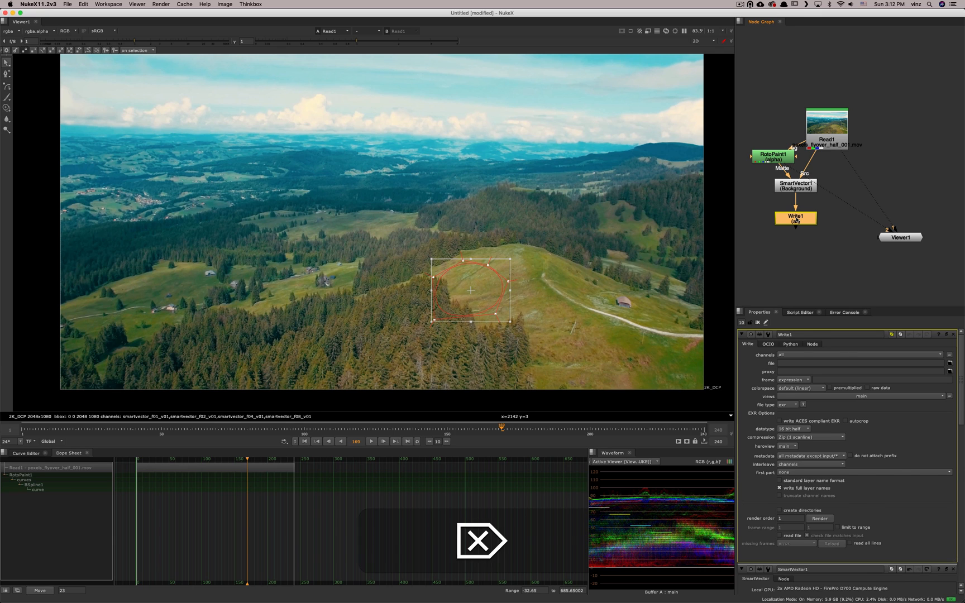
pyautogui.click(794, 186)
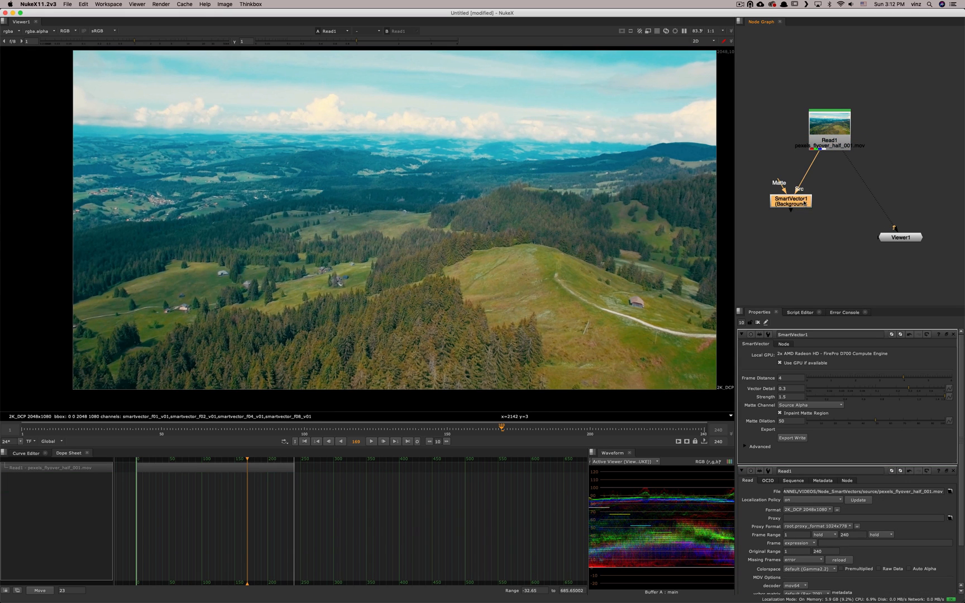
pyautogui.moveTo(804, 221)
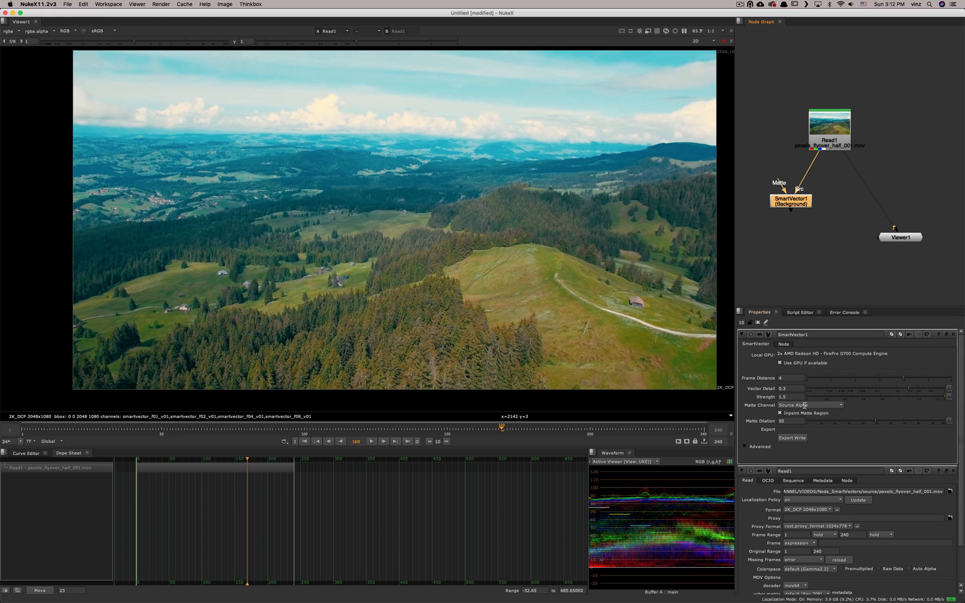
# - Preview the smartvector_f01_v01 layer in the viewer, then clear the Properties bin
pyautogui.click(11, 31)
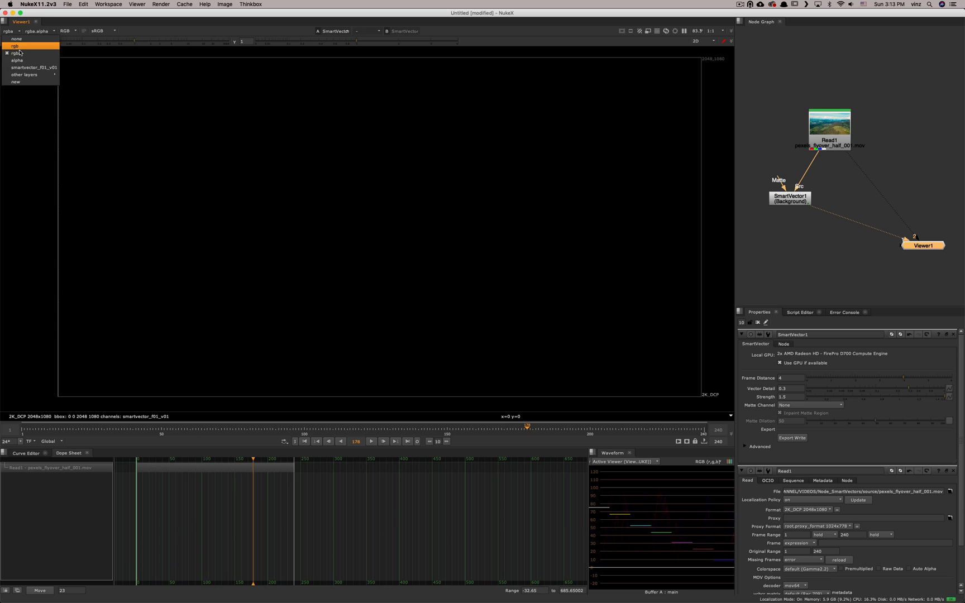
pyautogui.click(34, 67)
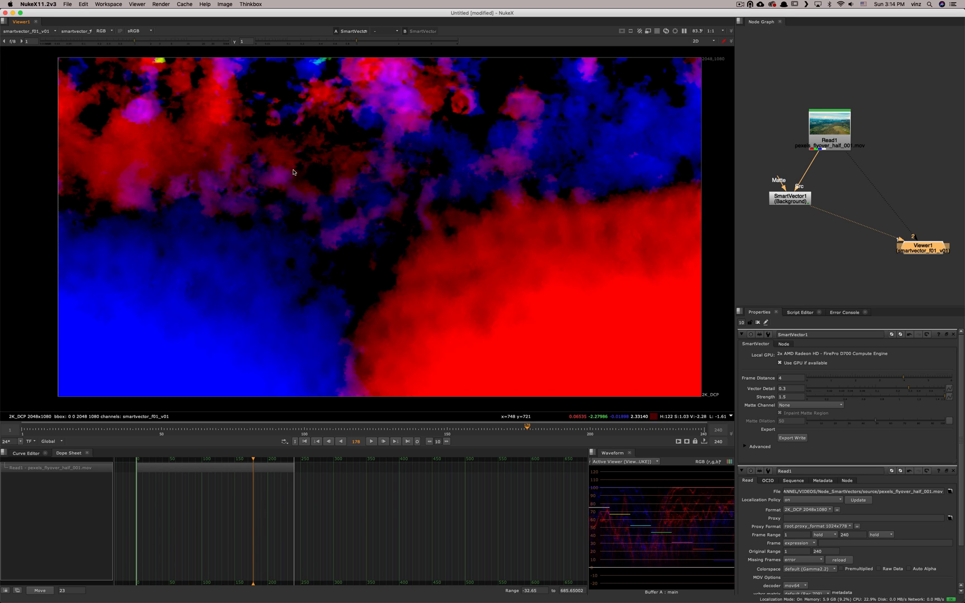
pyautogui.click(790, 199)
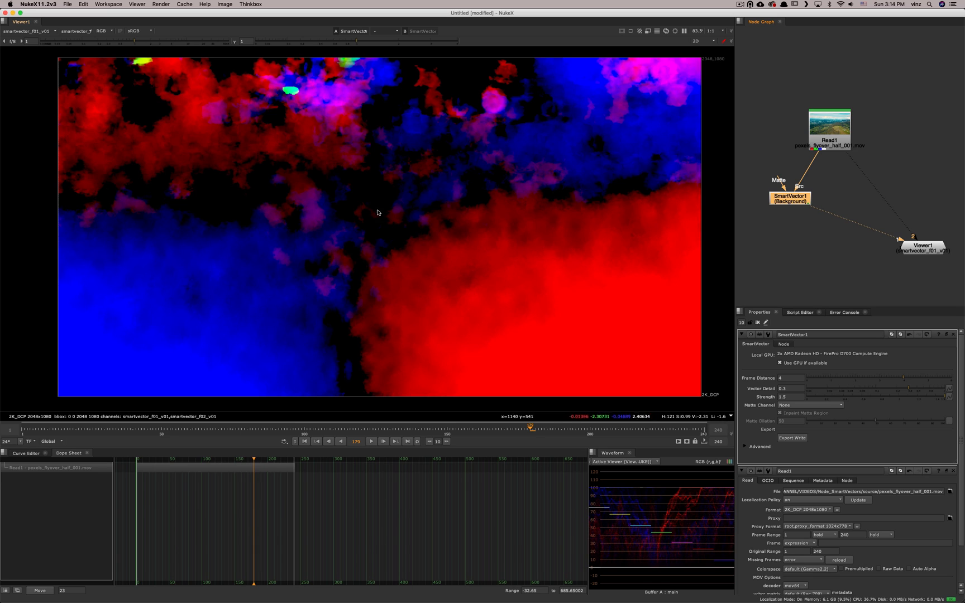
pyautogui.moveTo(792, 203)
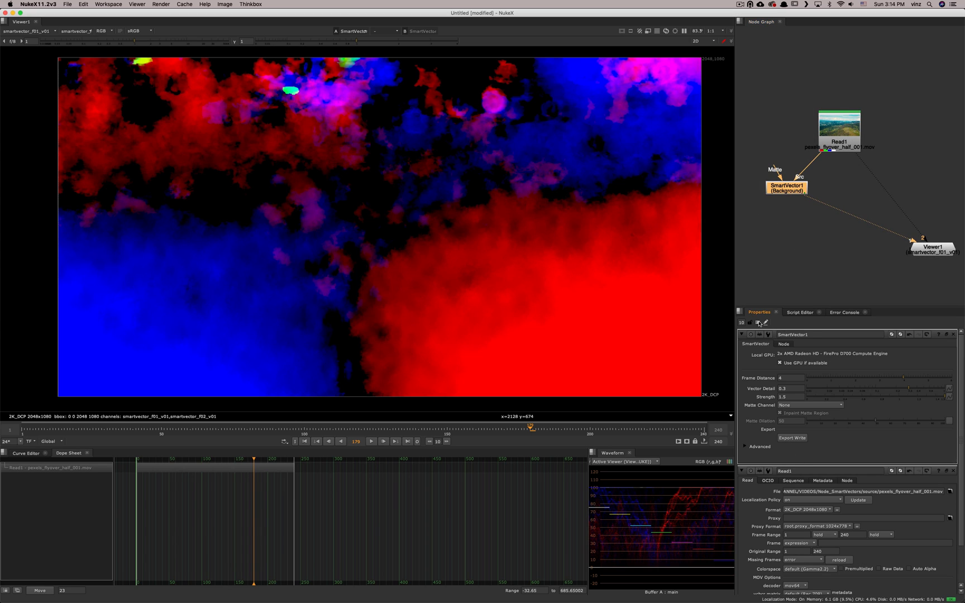
pyautogui.click(30, 31)
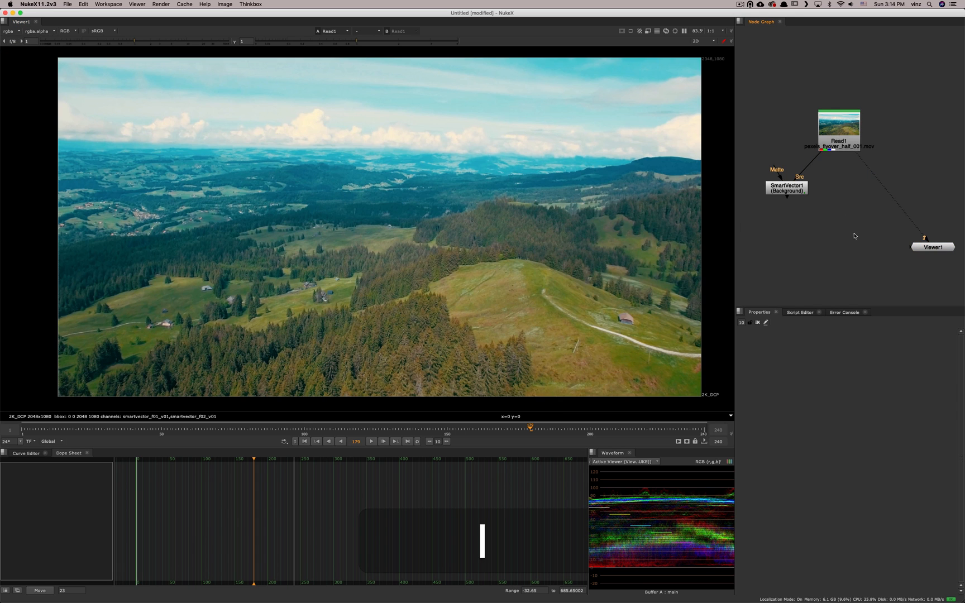
pyautogui.write('vec')
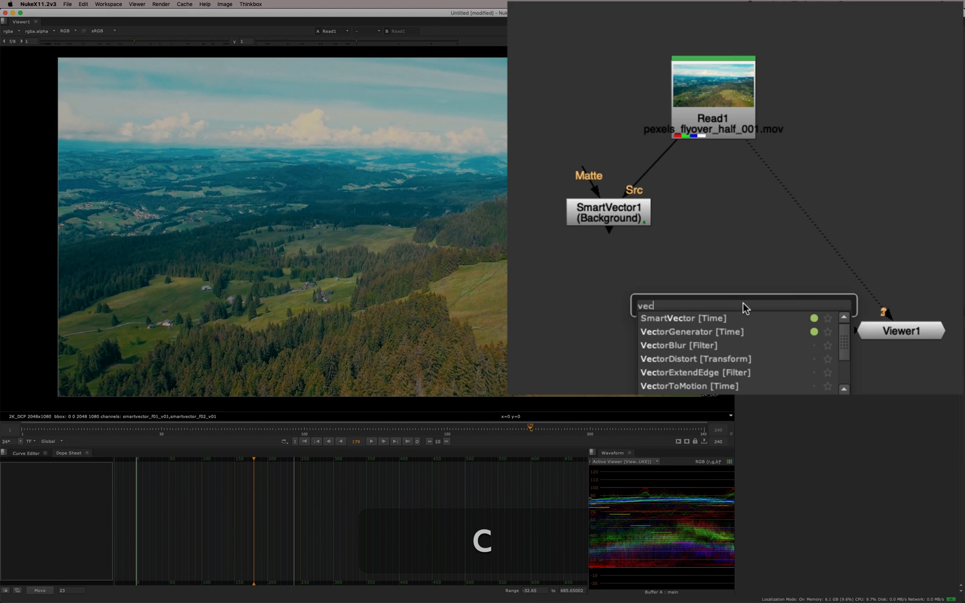
pyautogui.click(695, 358)
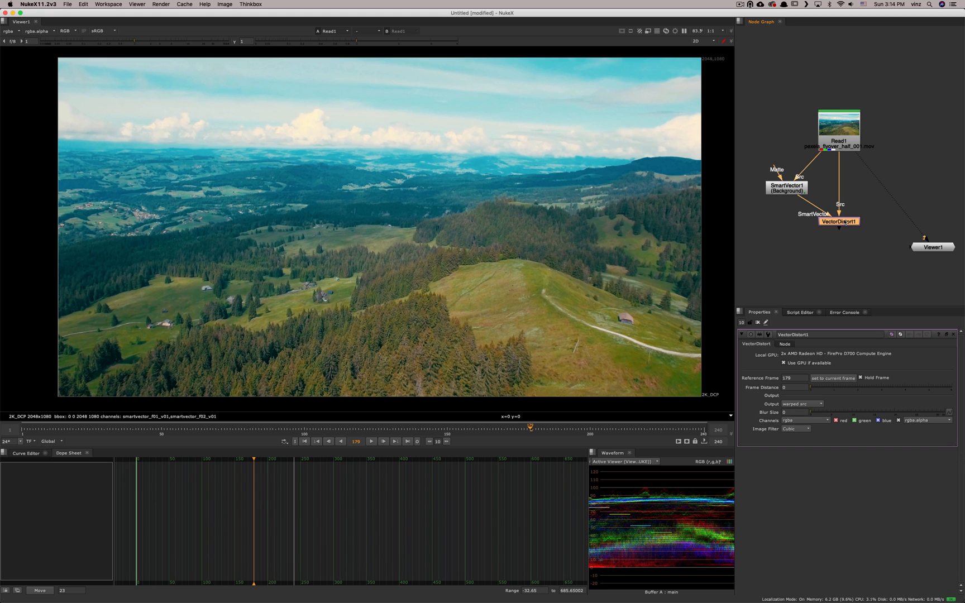
pyautogui.moveTo(855, 229)
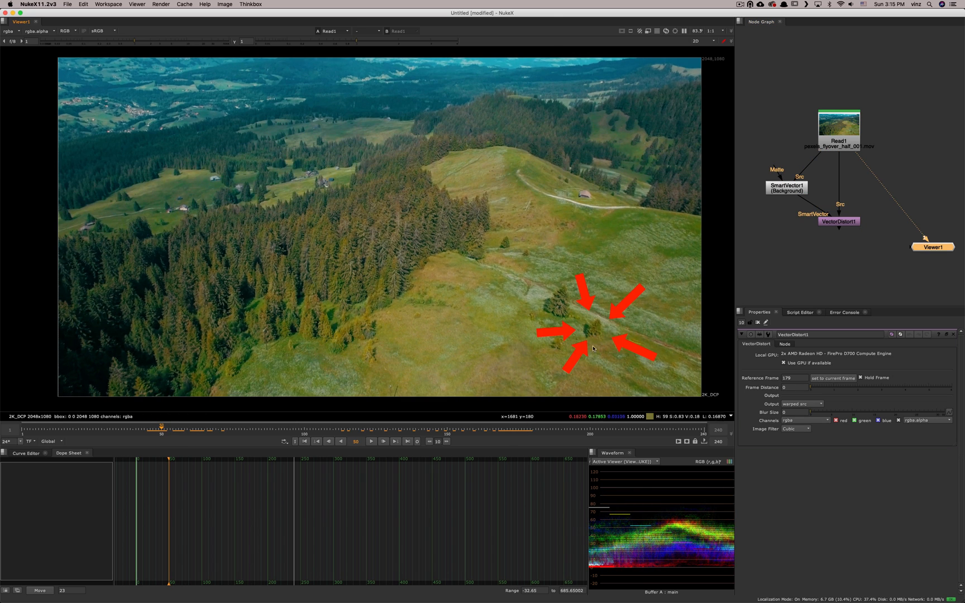
pyautogui.click(838, 221)
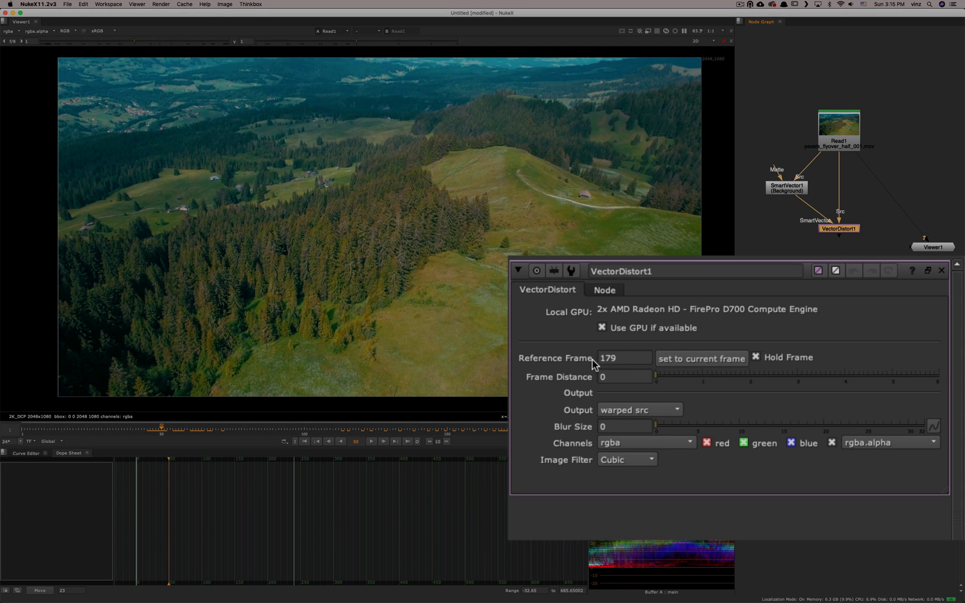
pyautogui.moveTo(589, 358)
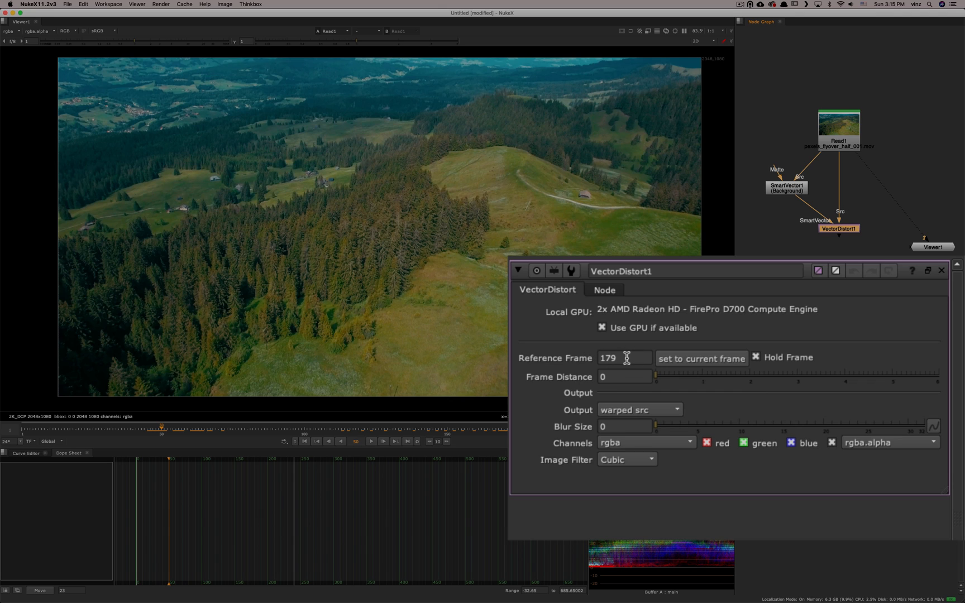
# - Set VectorDistort1's Reference Frame to 50 using 'set to current frame'
pyautogui.click(623, 358)
pyautogui.write('50')
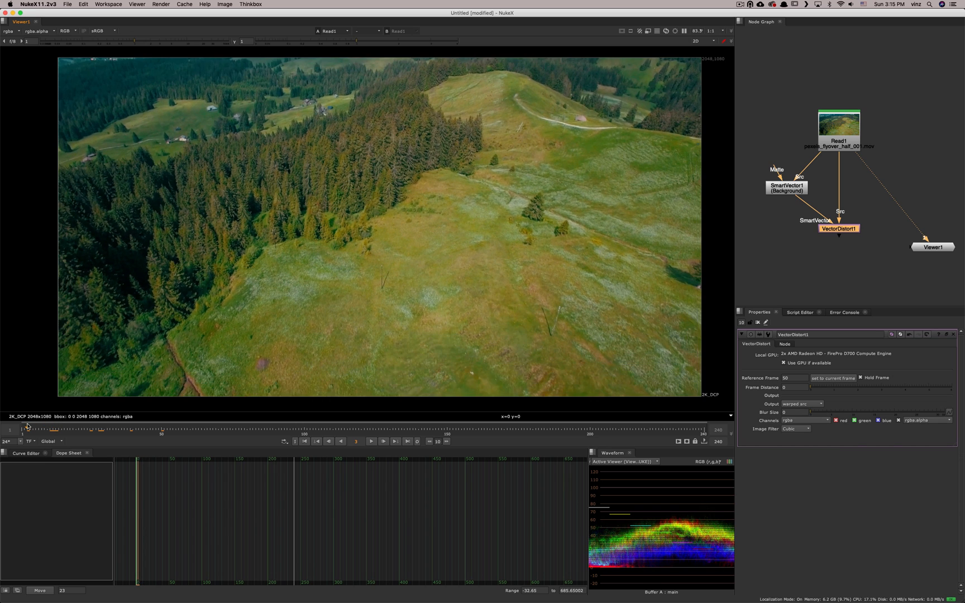
pyautogui.click(233, 429)
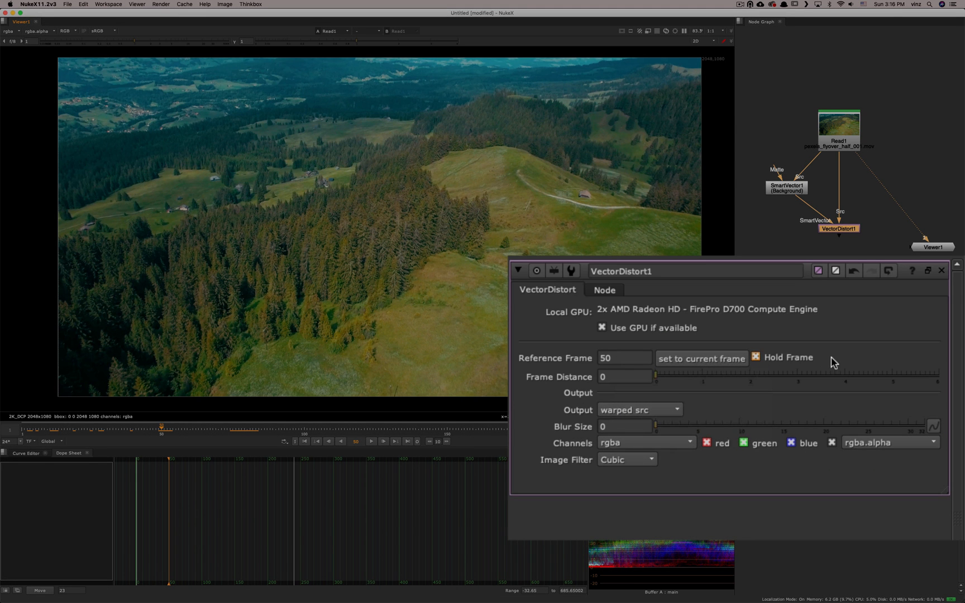
pyautogui.moveTo(791, 367)
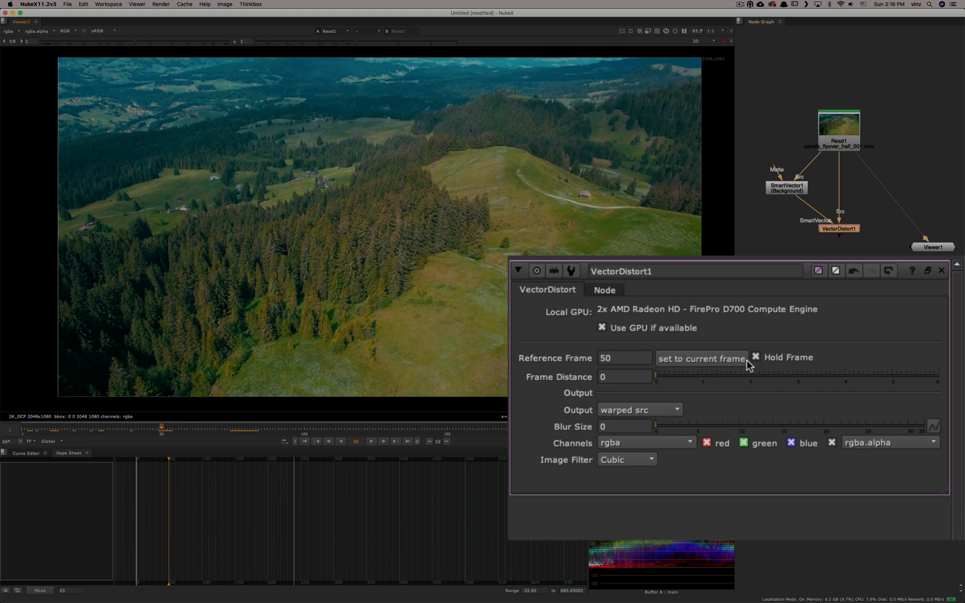
pyautogui.click(753, 357)
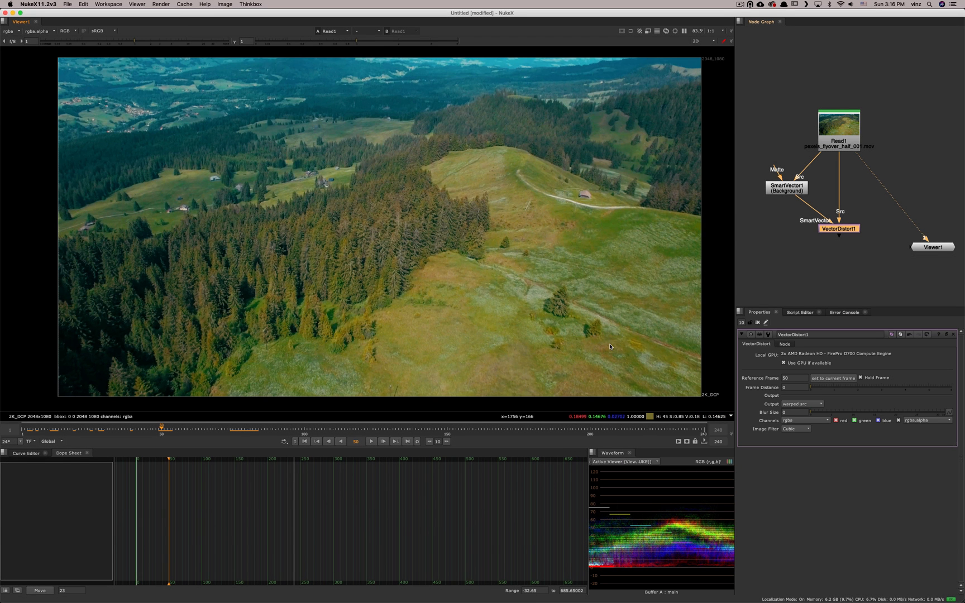
pyautogui.moveTo(570, 339)
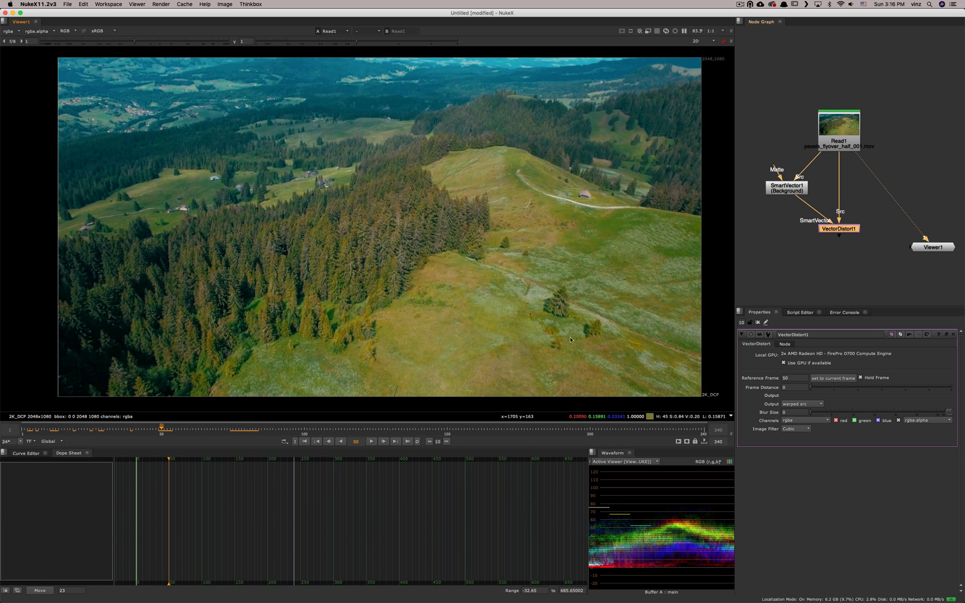
pyautogui.moveTo(595, 333)
pyautogui.write('4')
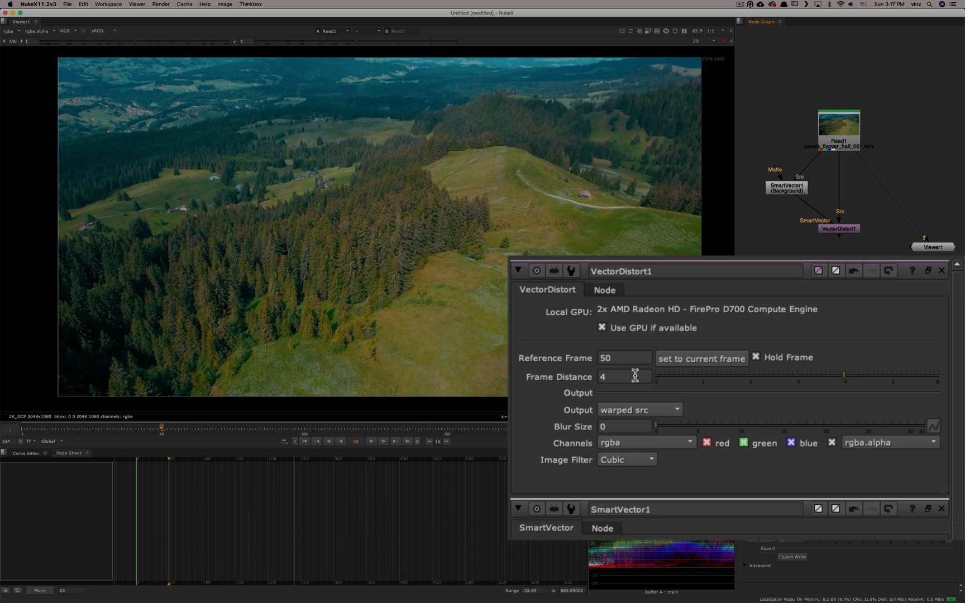
pyautogui.moveTo(635, 376)
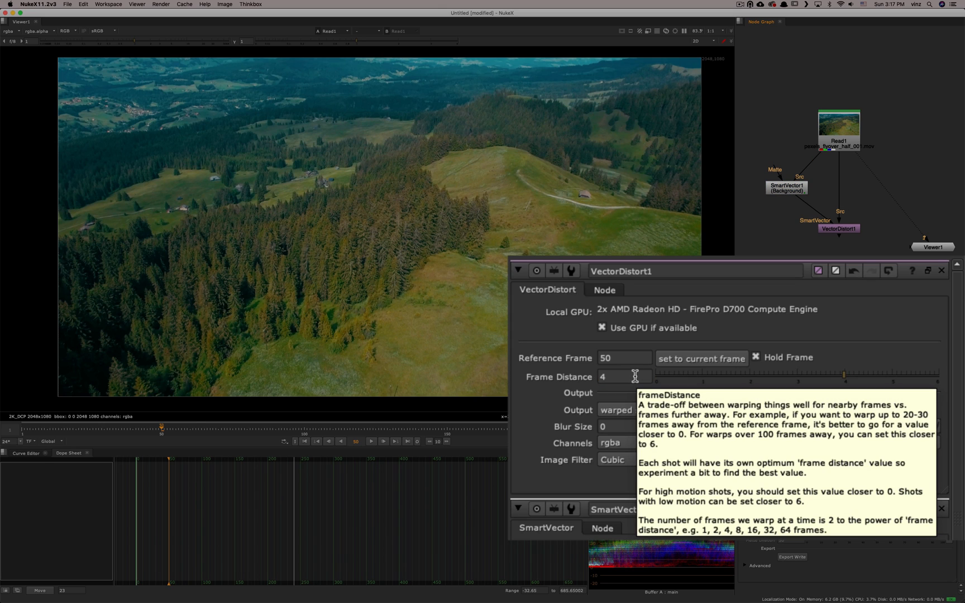
pyautogui.moveTo(557, 399)
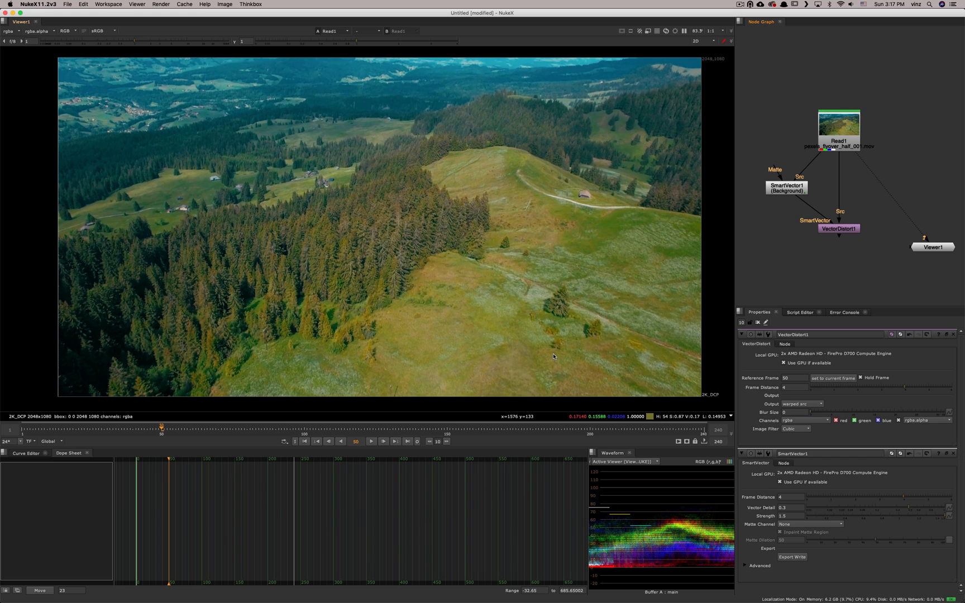
pyautogui.moveTo(809, 388)
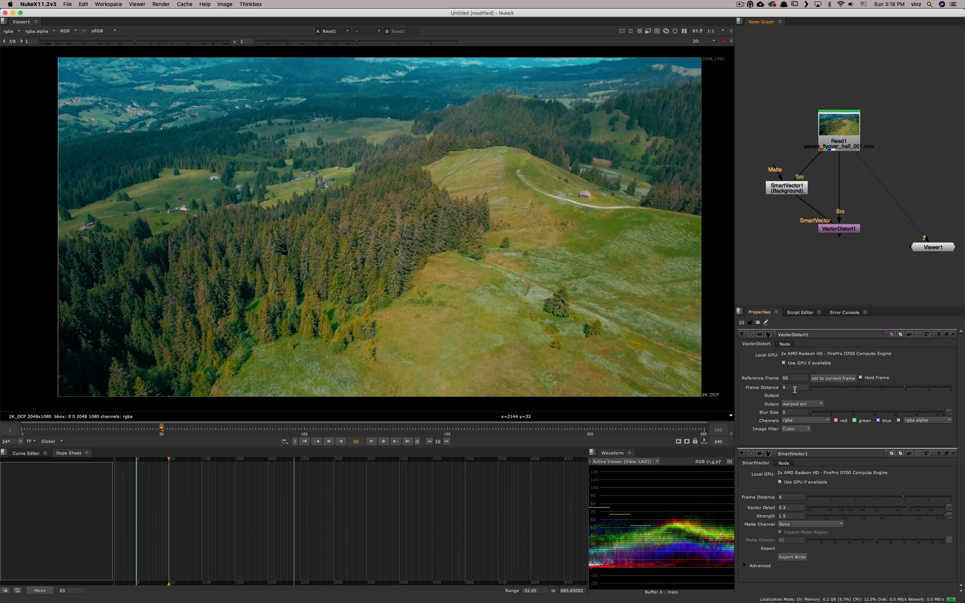
pyautogui.moveTo(590, 360)
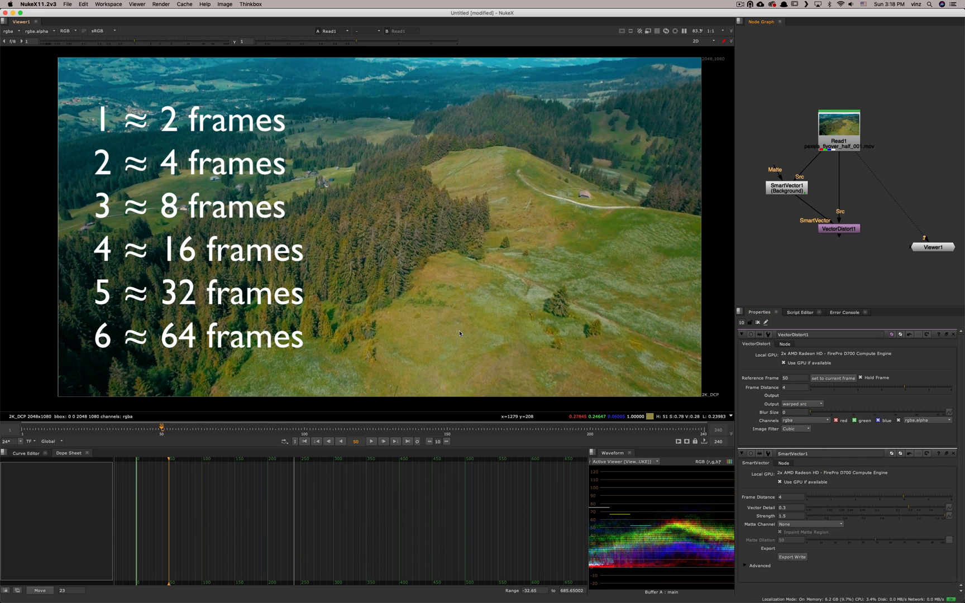
pyautogui.moveTo(473, 326)
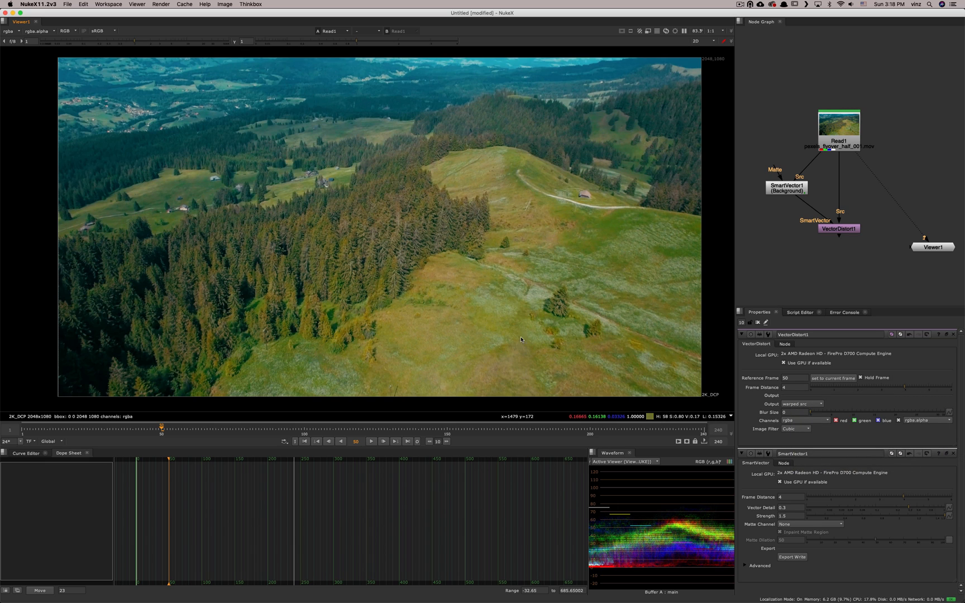
pyautogui.moveTo(553, 346)
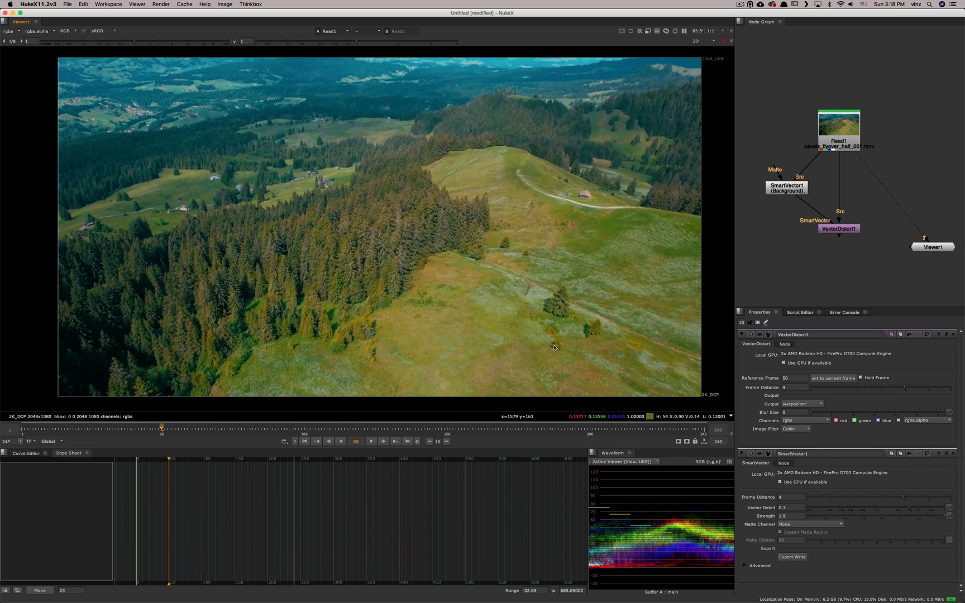
pyautogui.moveTo(531, 361)
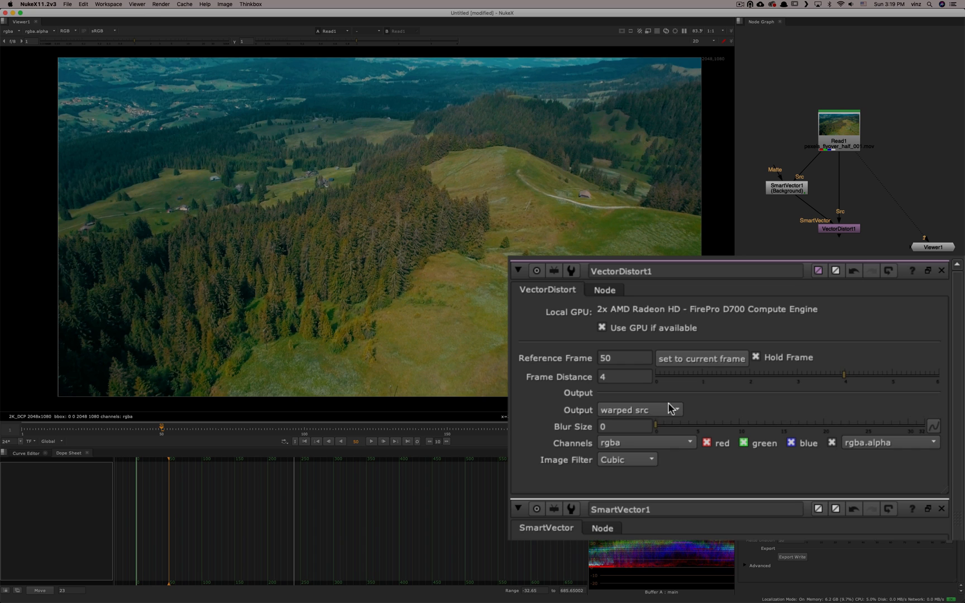
pyautogui.moveTo(647, 423)
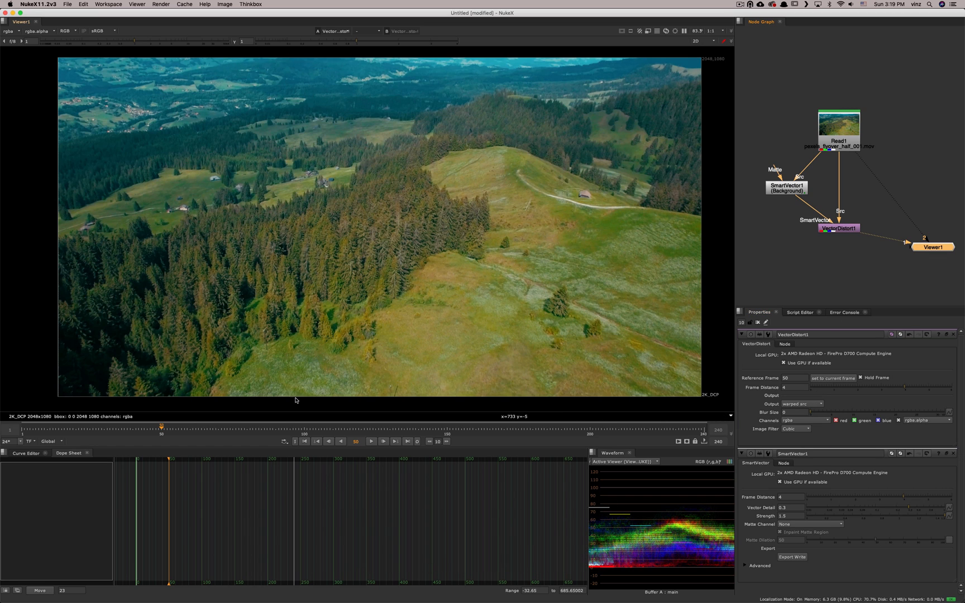
pyautogui.moveTo(330, 354)
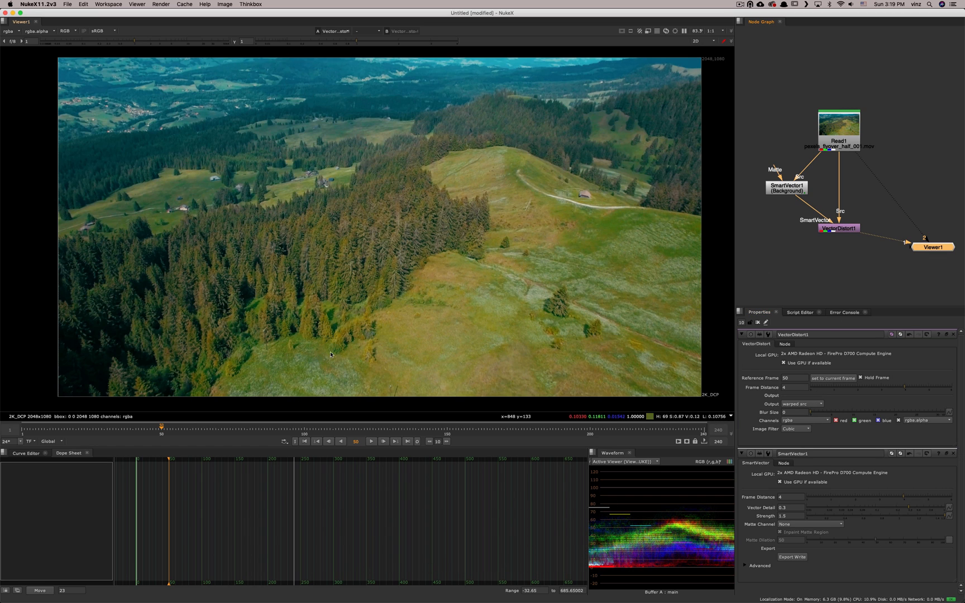
# - Scrub VectorDistort's warped result to later frames to inspect the sky streaking
pyautogui.click(372, 441)
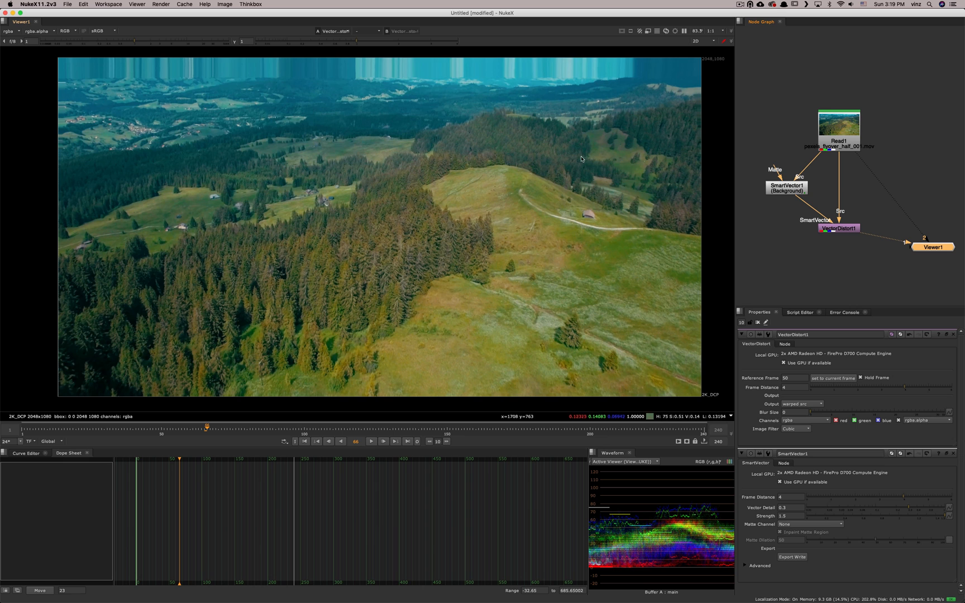
pyautogui.click(839, 127)
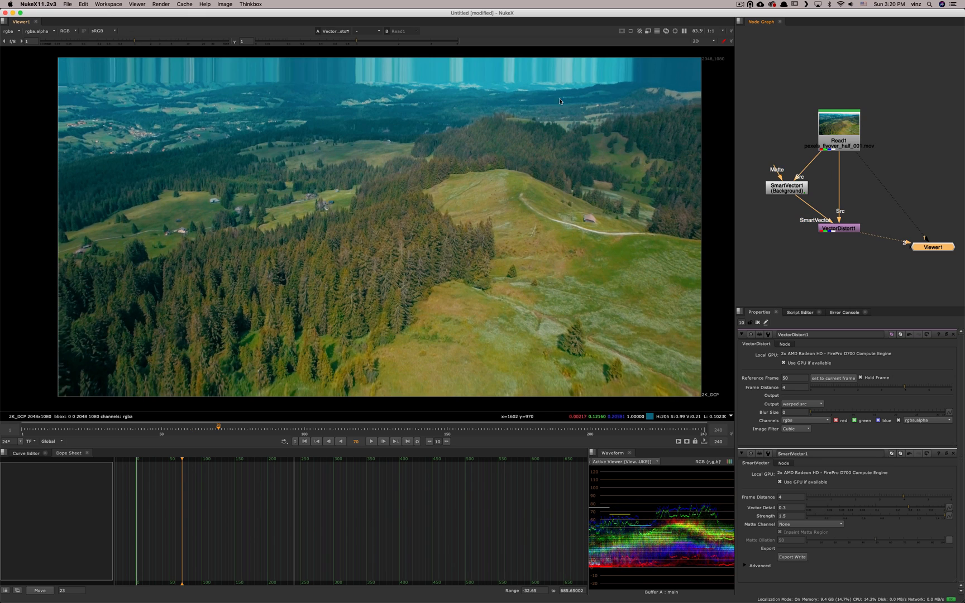
pyautogui.moveTo(574, 156)
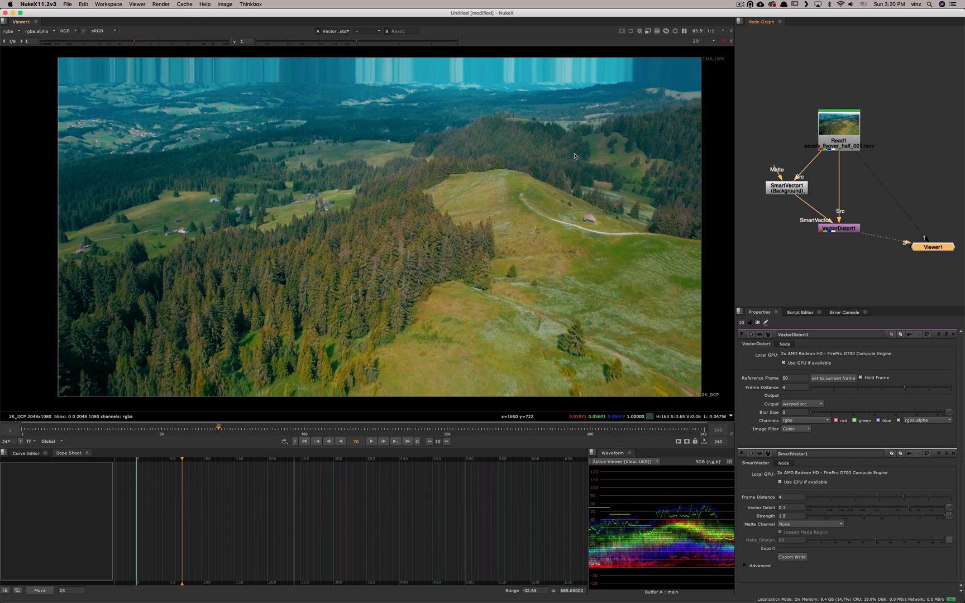
pyautogui.moveTo(577, 333)
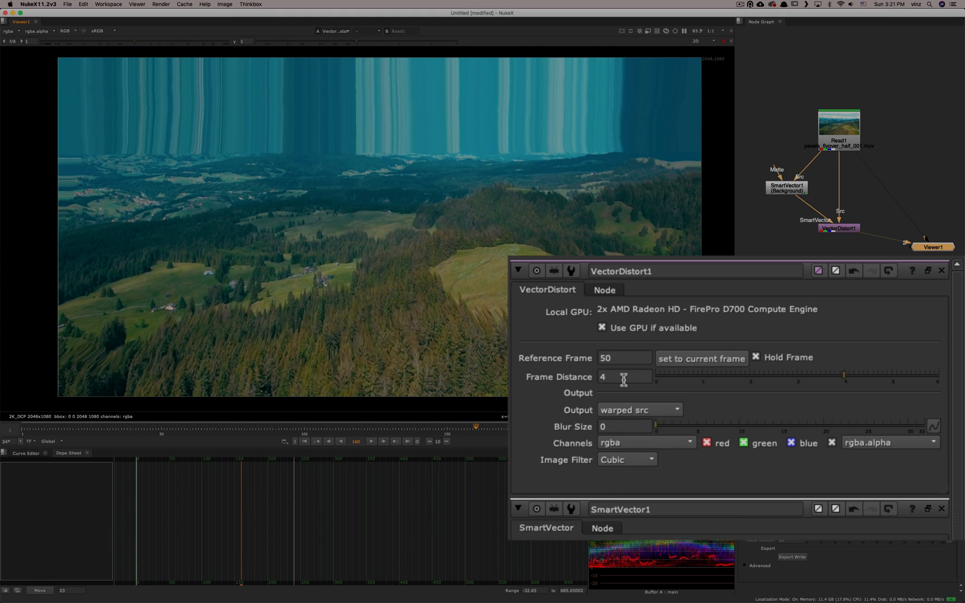
pyautogui.moveTo(623, 377)
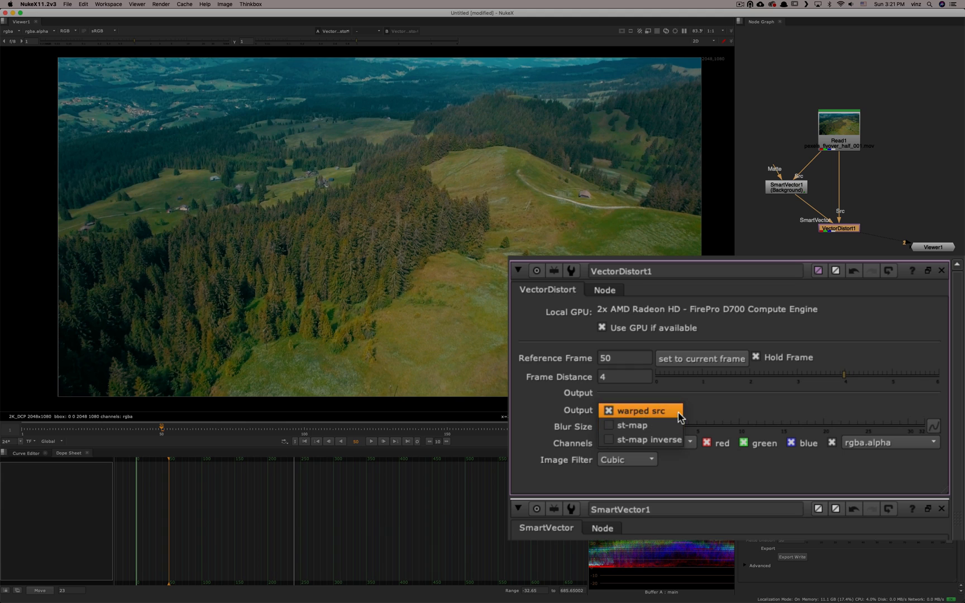
# - Set VectorDistort1 Output to st-map and play through the UV gradient
pyautogui.click(629, 425)
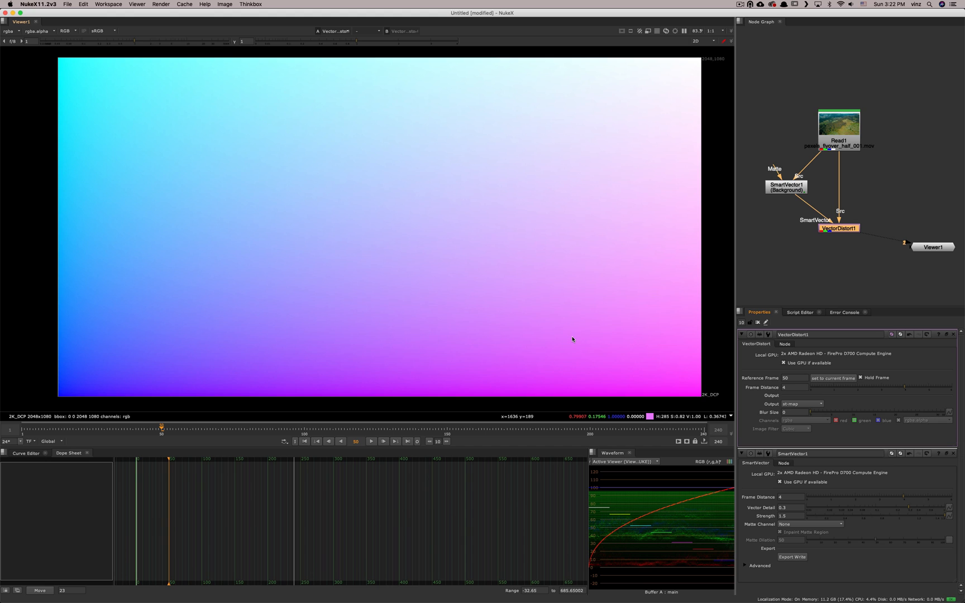
pyautogui.moveTo(527, 350)
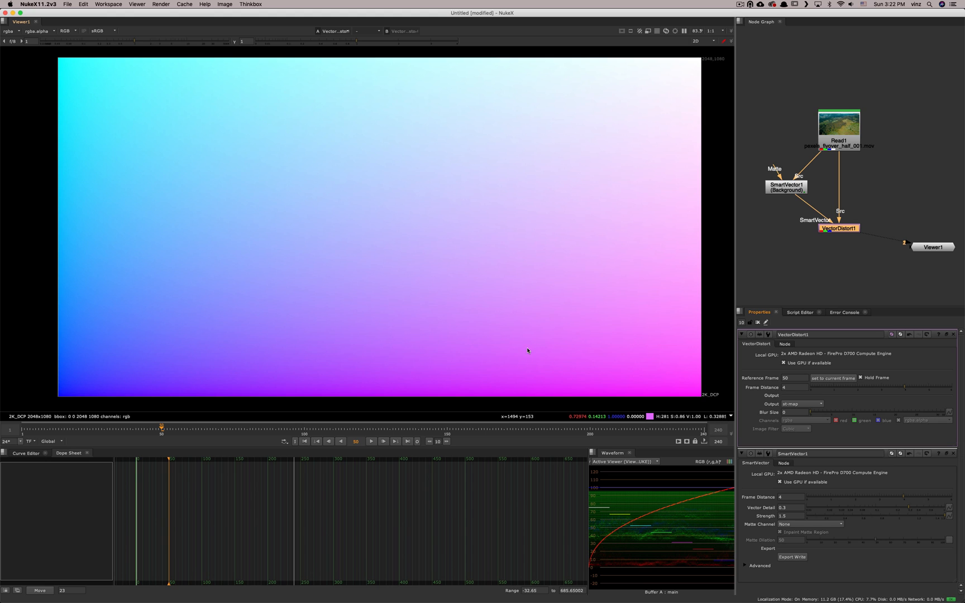
pyautogui.moveTo(210, 162)
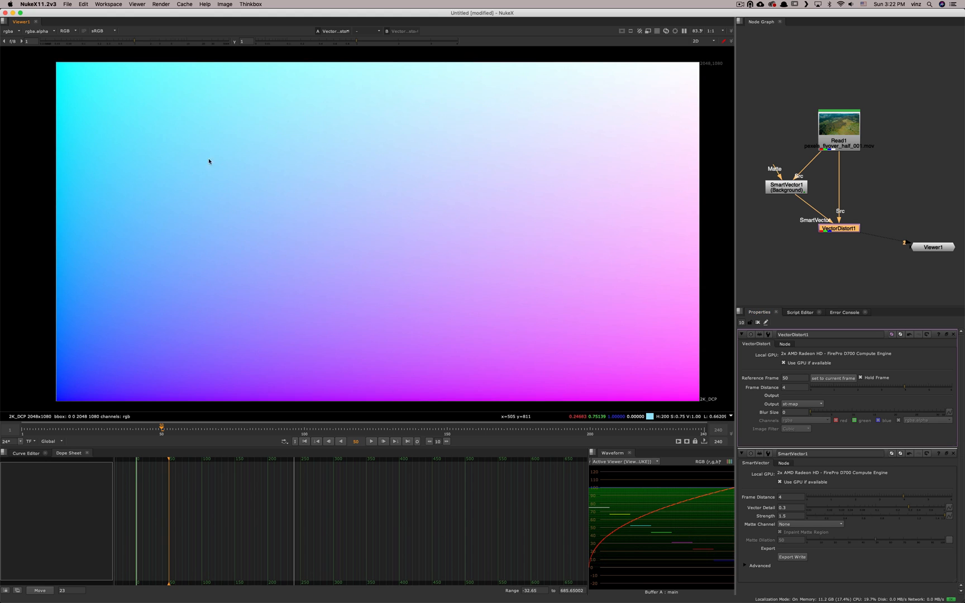
pyautogui.moveTo(408, 267)
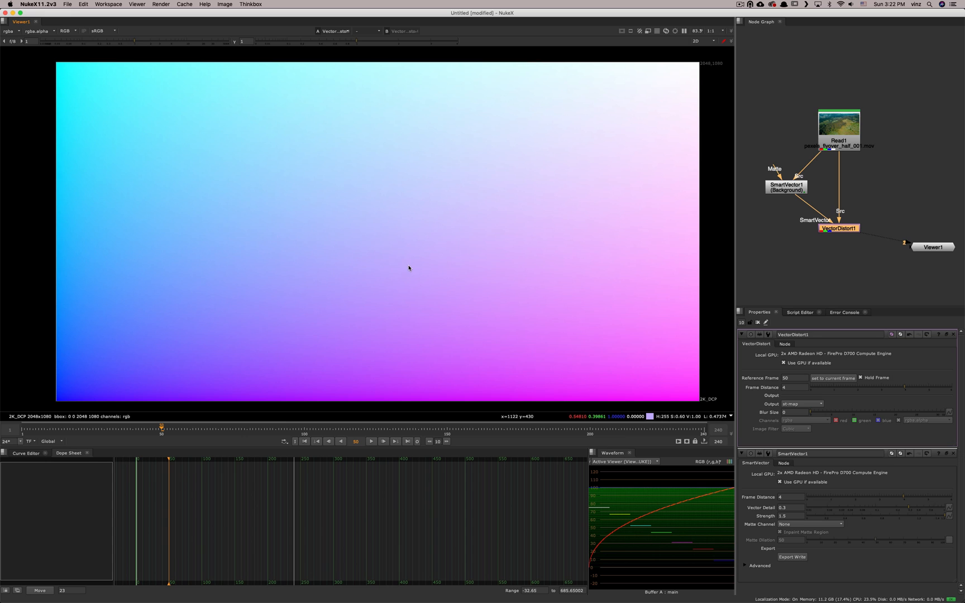
pyautogui.moveTo(59, 403)
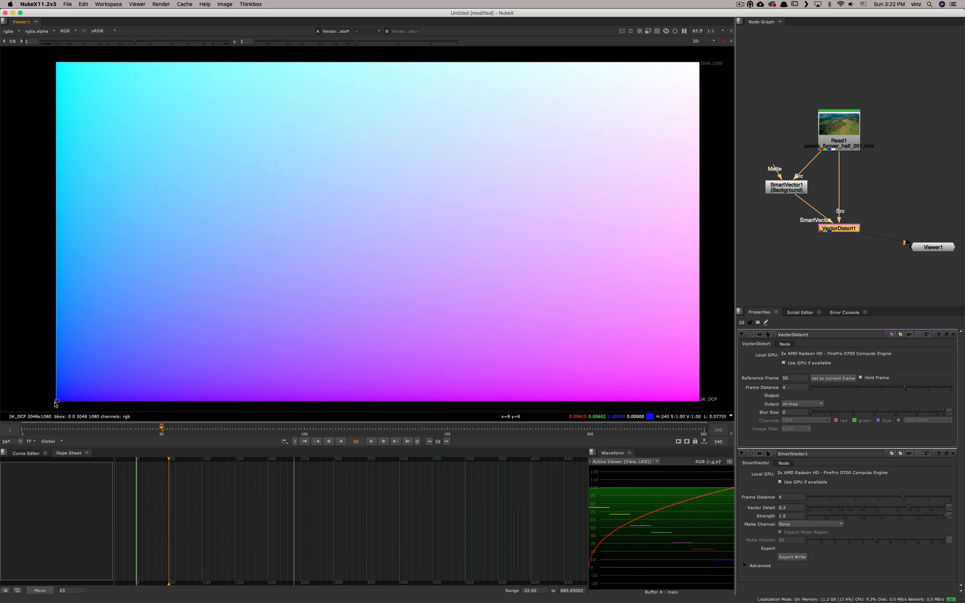
pyautogui.press('cmd')
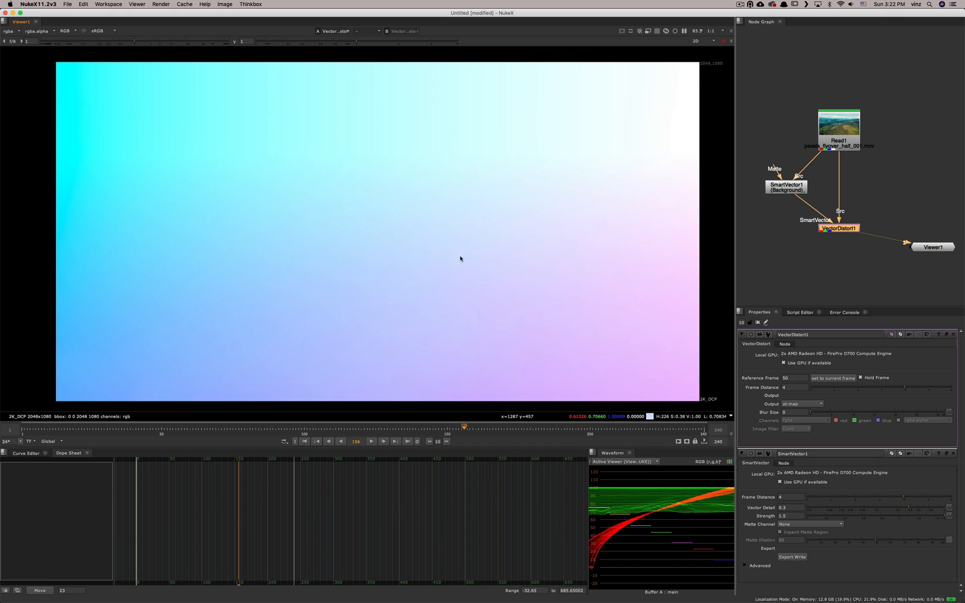
pyautogui.moveTo(410, 221)
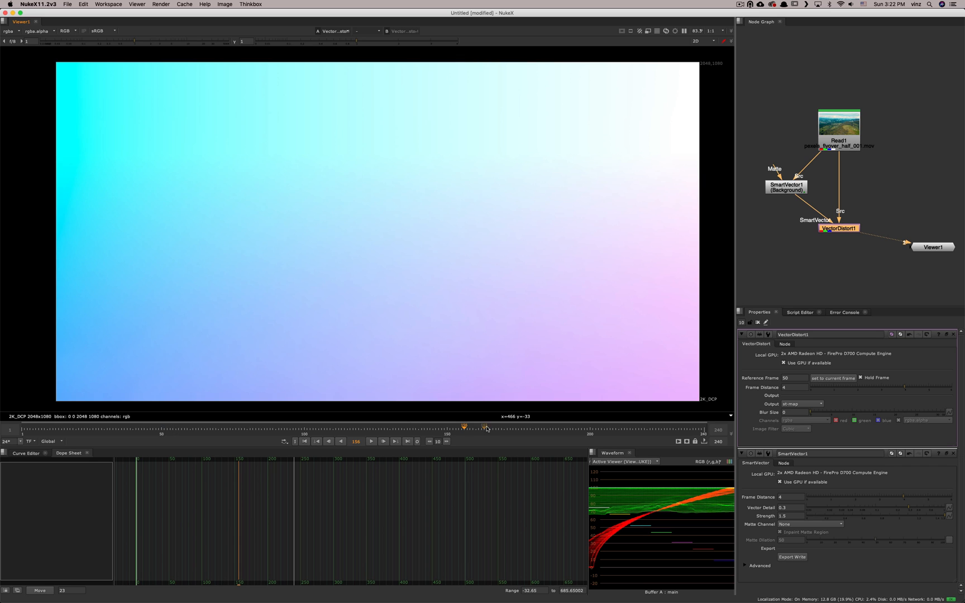
pyautogui.moveTo(464, 427); pyautogui.dragTo(448, 427)
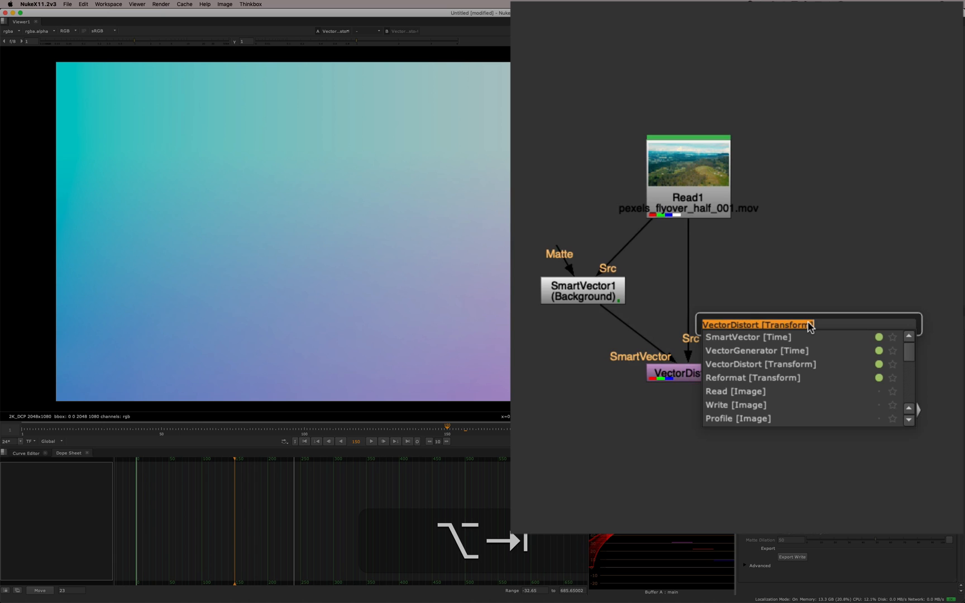
# - Add an STMap node and set its UV channels to rgb
pyautogui.write('STMap [Transform')
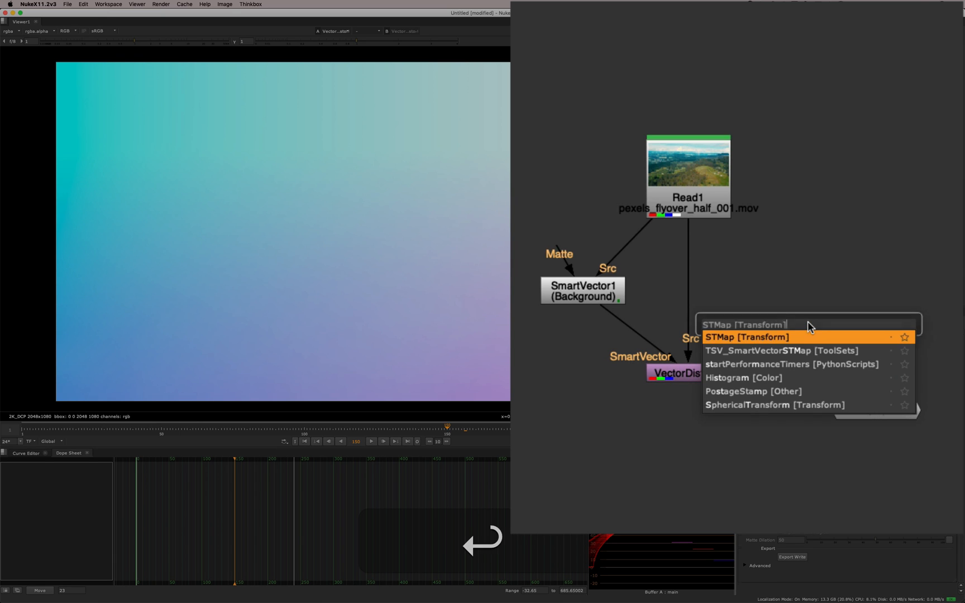
pyautogui.click(746, 337)
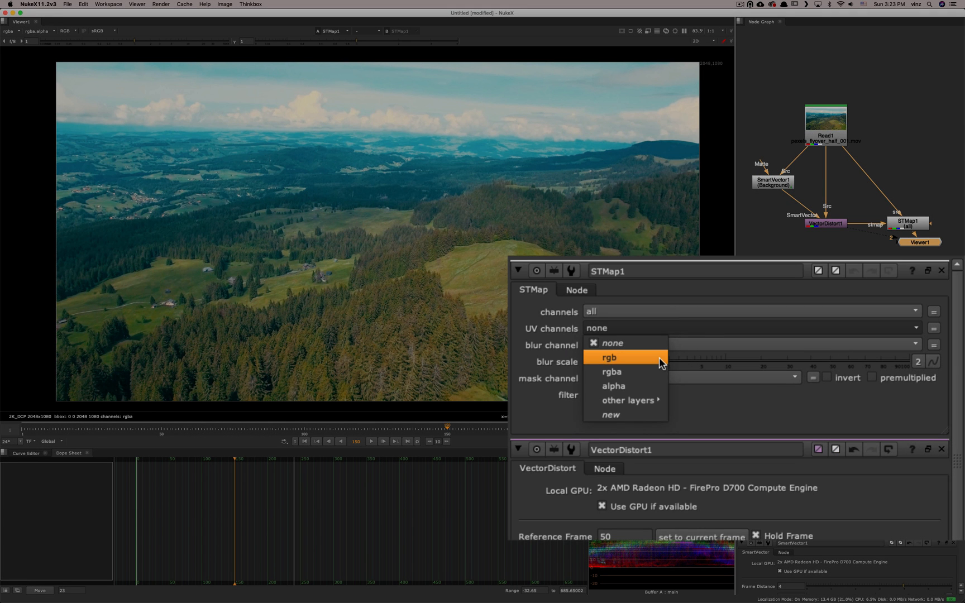
pyautogui.click(612, 372)
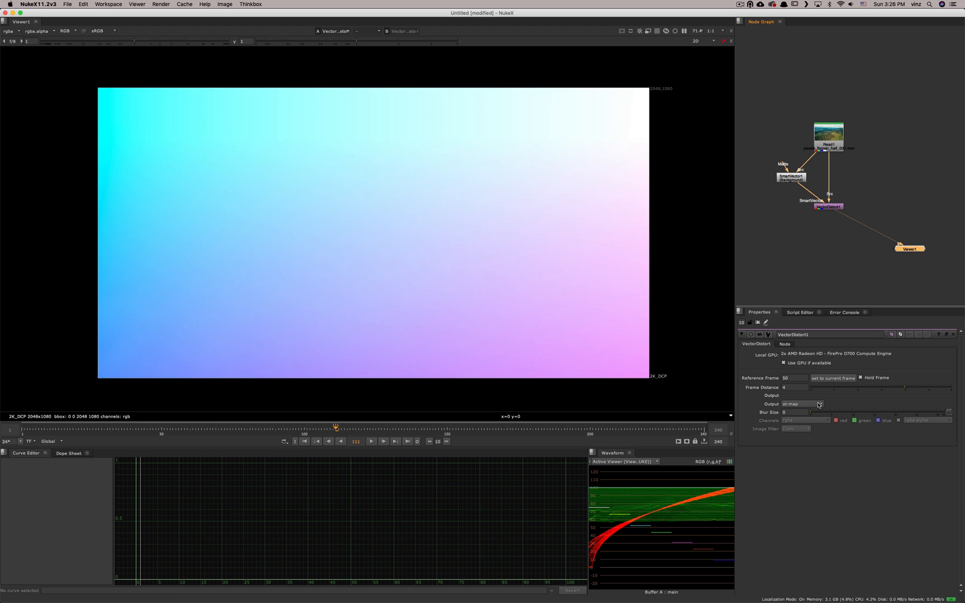
# - Preview VectorDistort1's st-map inverse output, then switch Output back to warped src
pyautogui.click(800, 404)
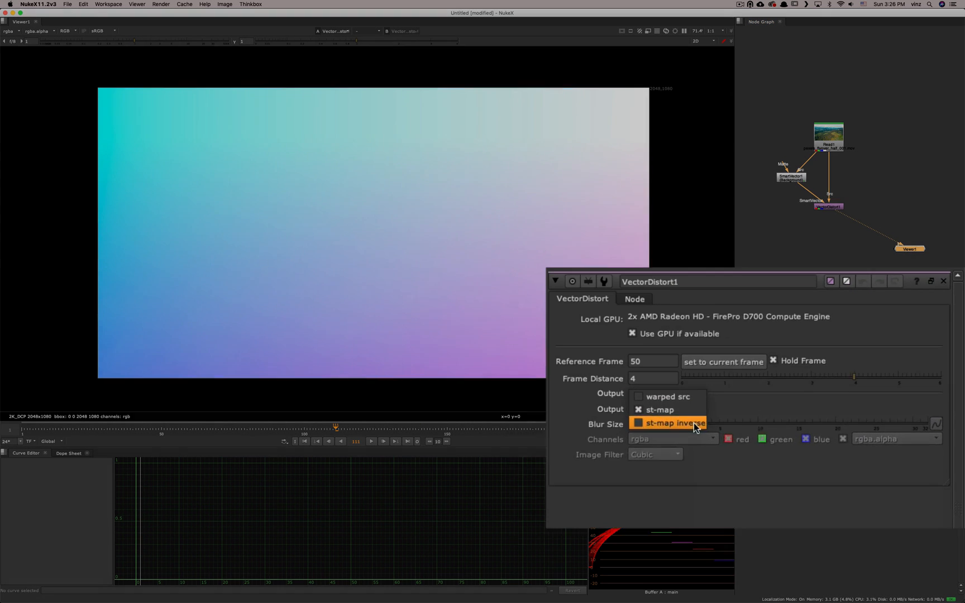
pyautogui.click(673, 423)
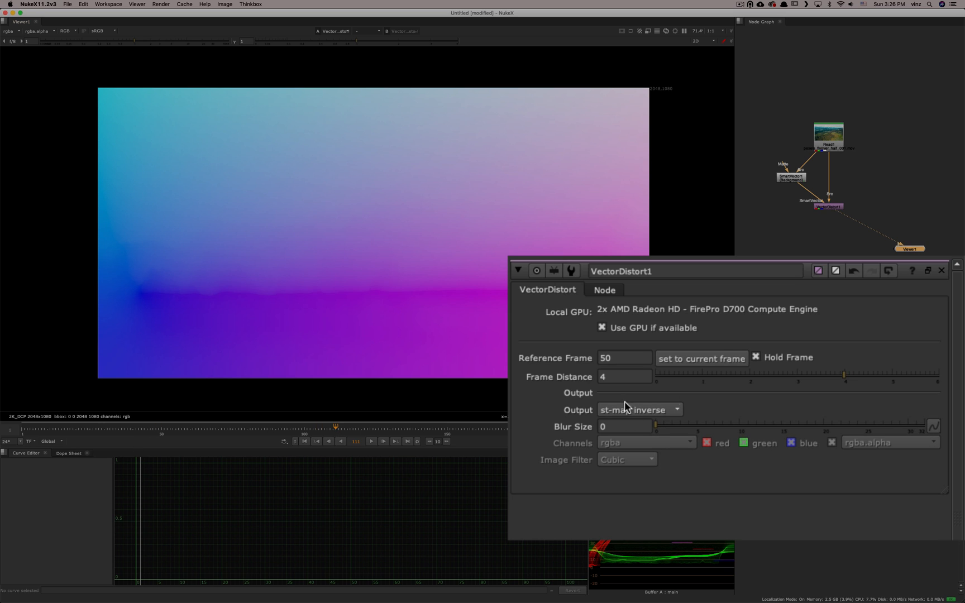
pyautogui.click(638, 410)
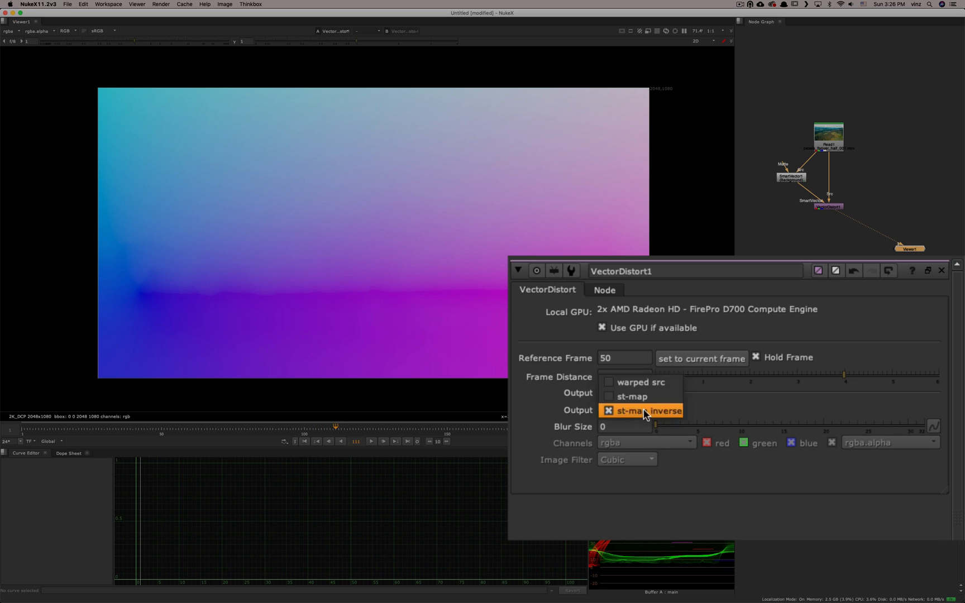
pyautogui.click(640, 382)
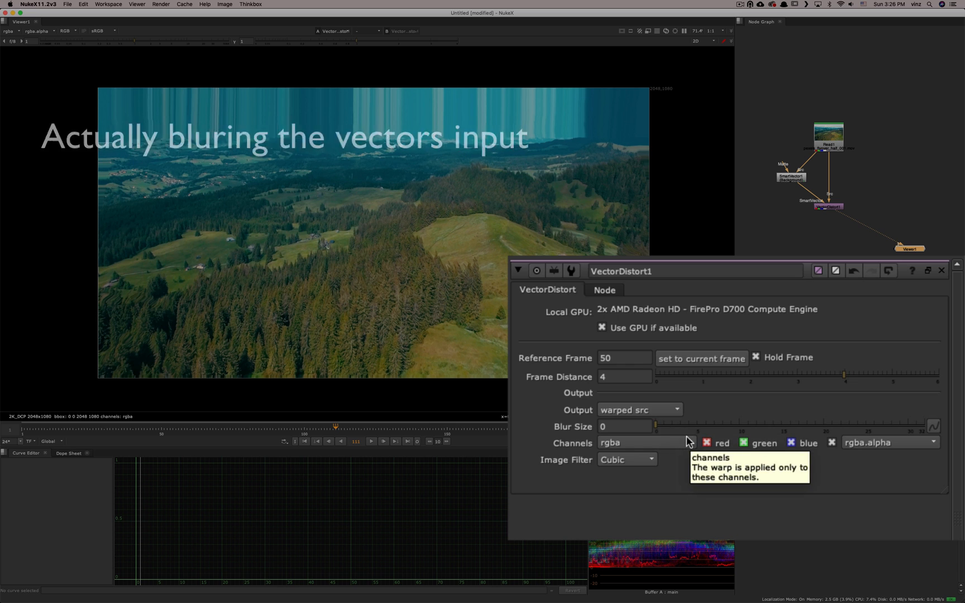
pyautogui.moveTo(662, 427)
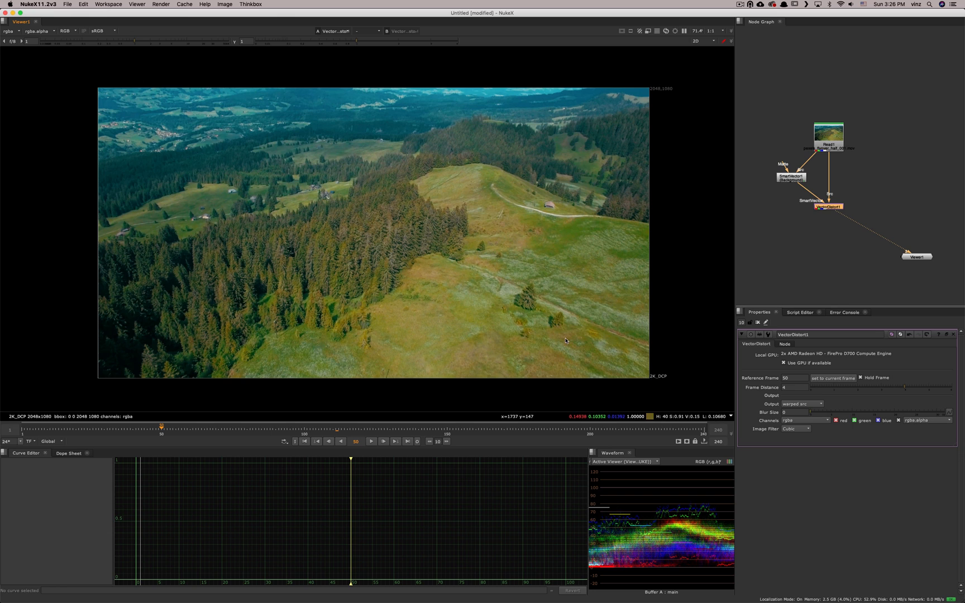
pyautogui.moveTo(832, 210)
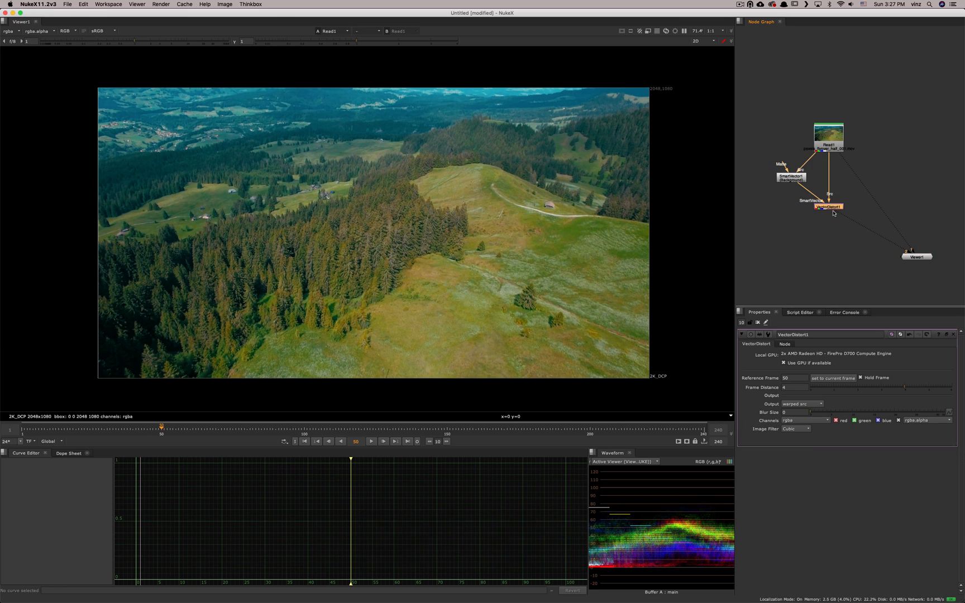
# - Select VectorDistort1 and clone-paint the tree out of the hillside on frame 50
pyautogui.click(827, 207)
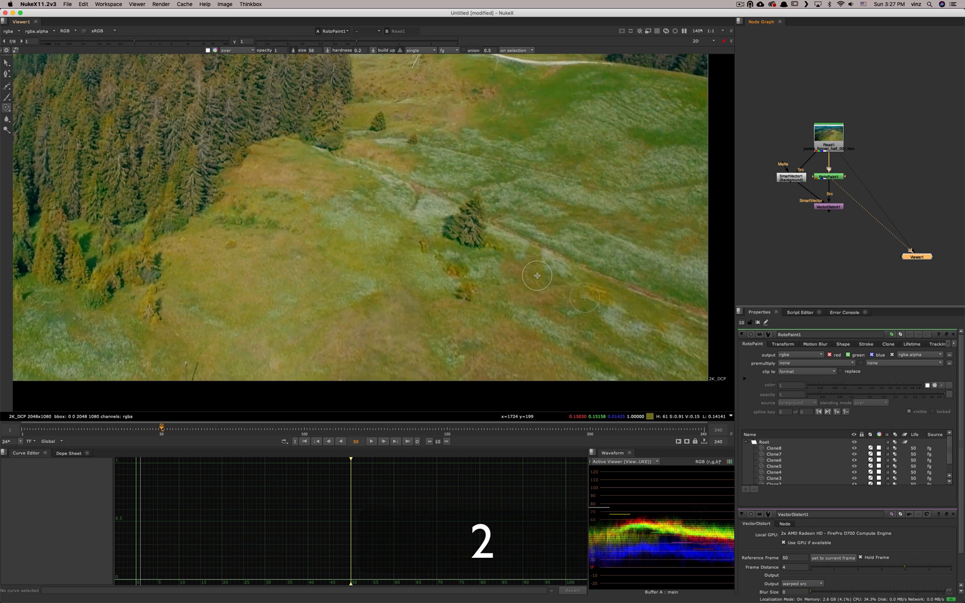
pyautogui.moveTo(852, 194)
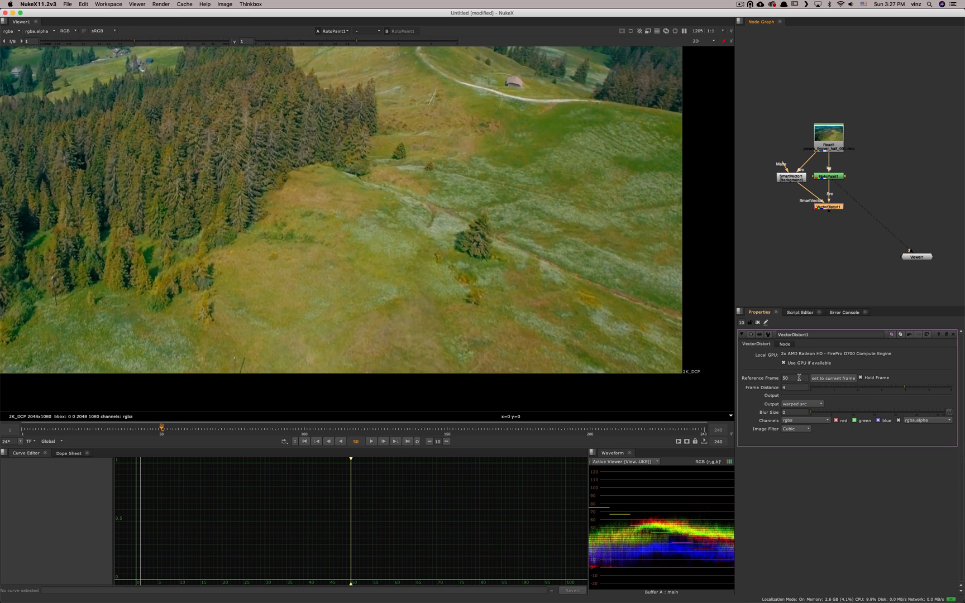
pyautogui.moveTo(529, 281)
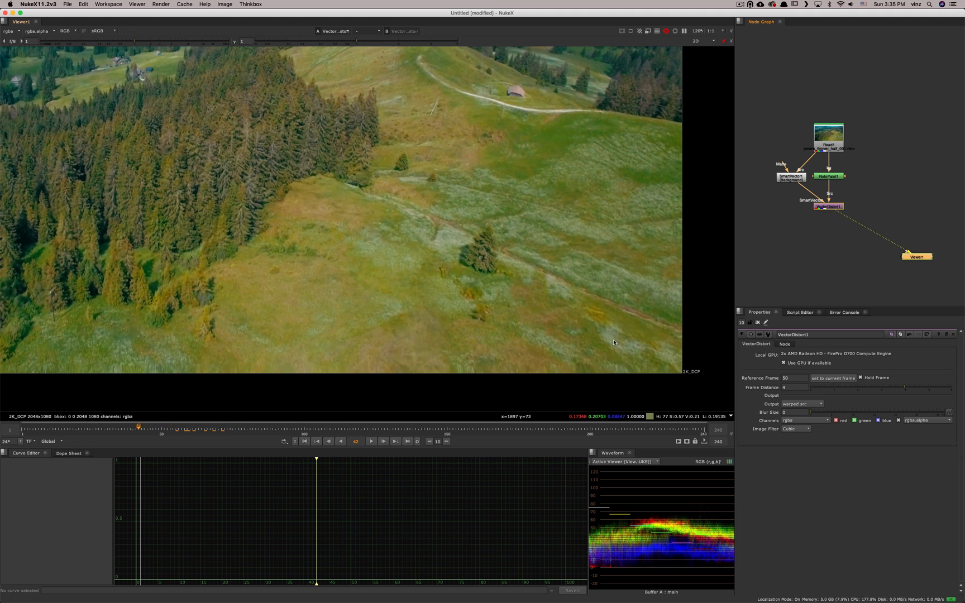
pyautogui.click(328, 441)
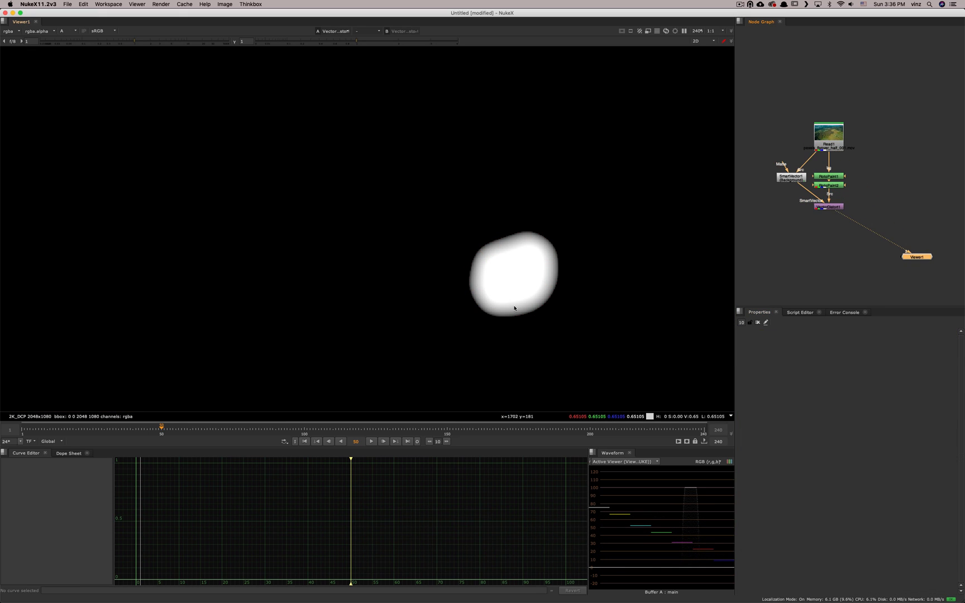
# - Switch the viewer back to the full colour image and clear the node property panels
pyautogui.click(370, 442)
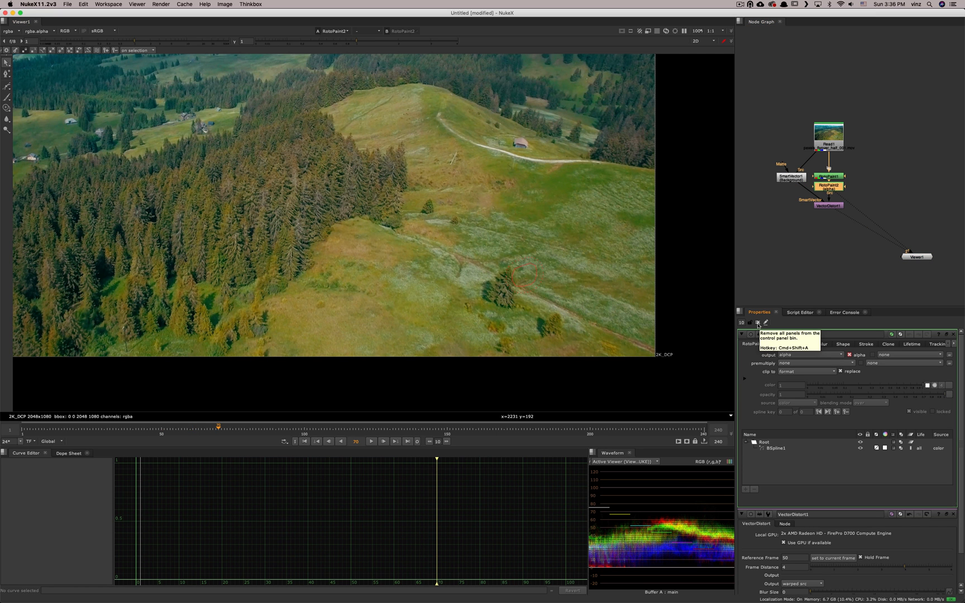
pyautogui.click(827, 205)
pyautogui.write('Precomp [Other]')
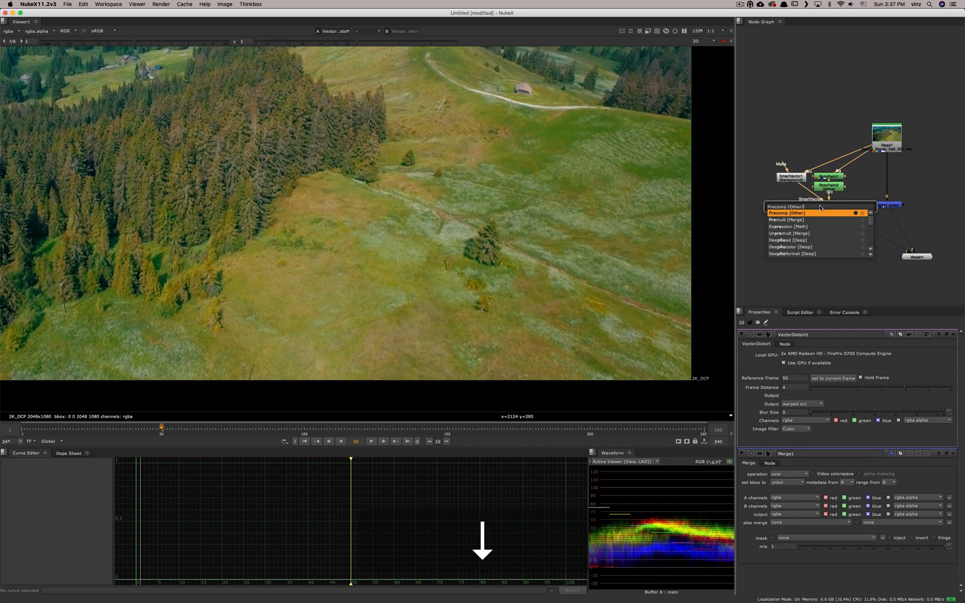
# - Add Premult1 after VectorDistort1 and merge it over the Read1 drone plate
pyautogui.click(786, 219)
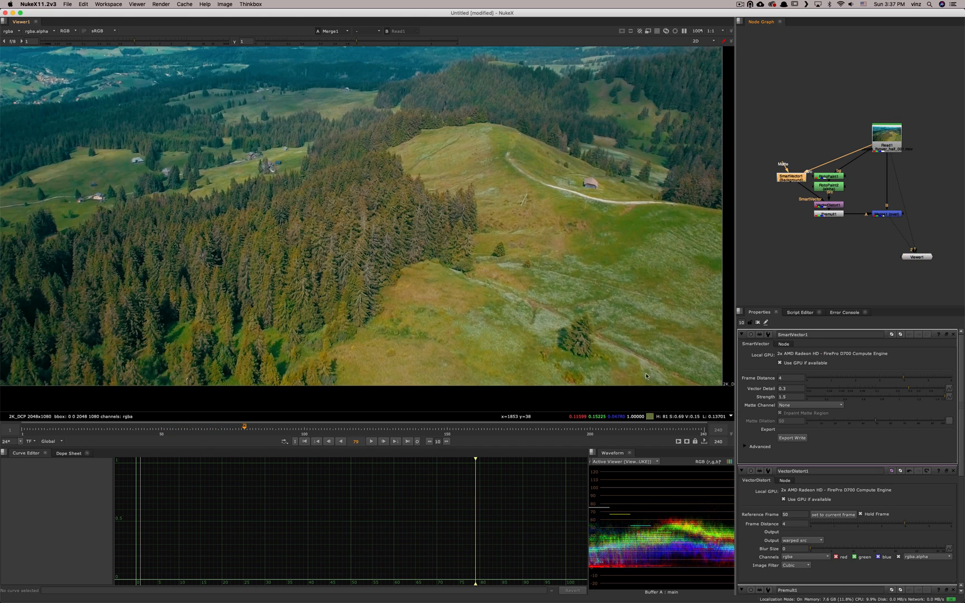
pyautogui.moveTo(600, 384)
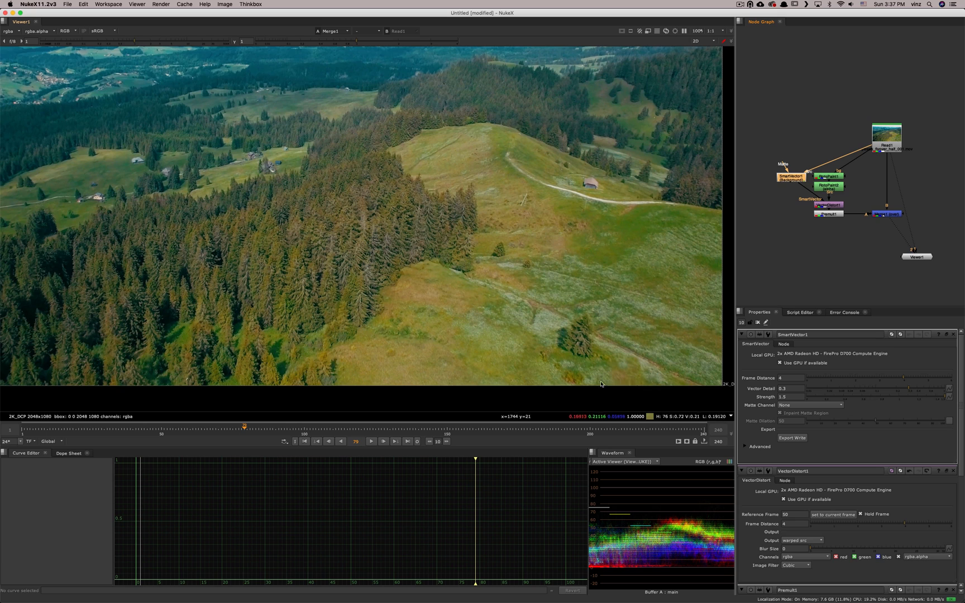
pyautogui.moveTo(642, 394)
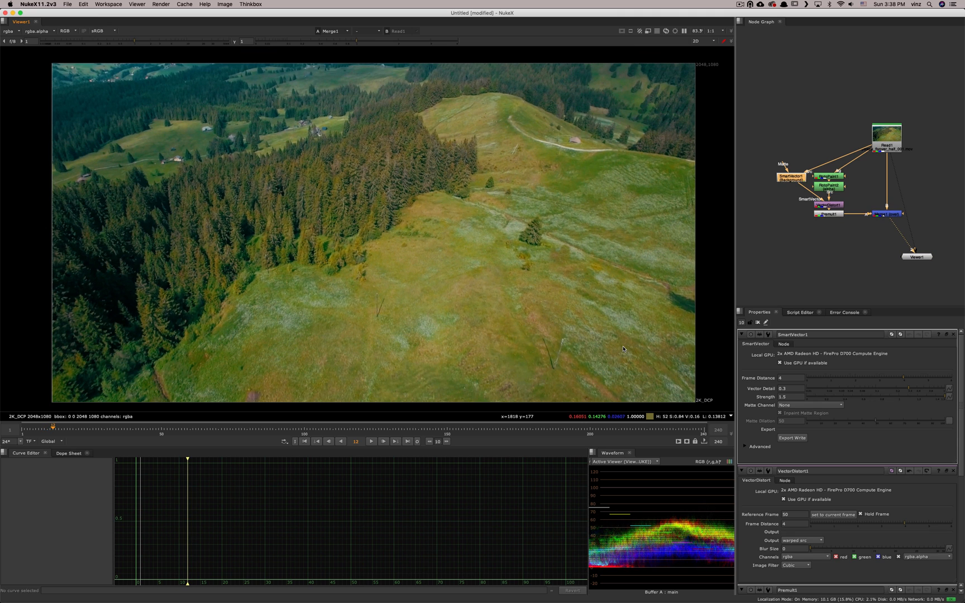
pyautogui.moveTo(581, 339)
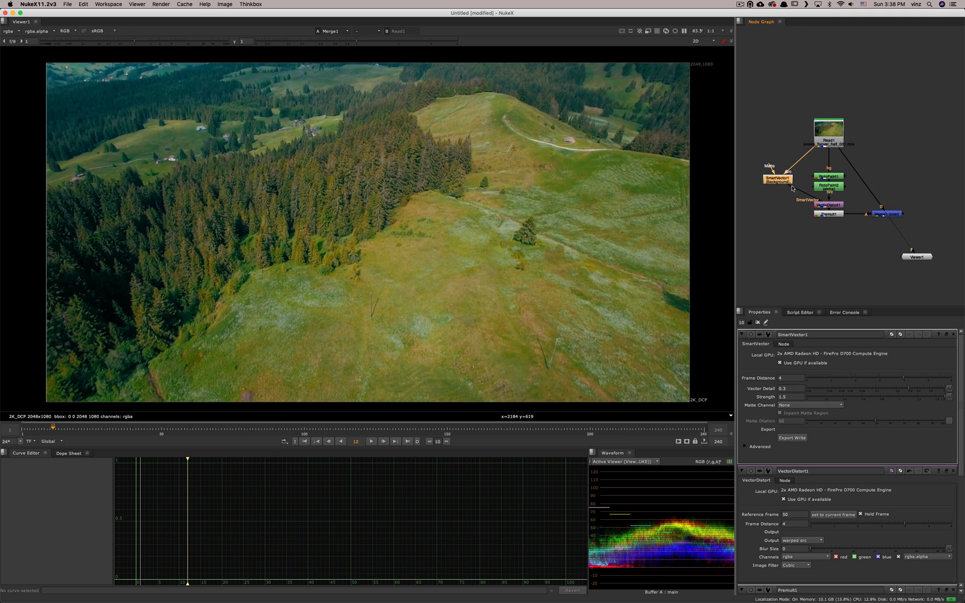
pyautogui.click(782, 224)
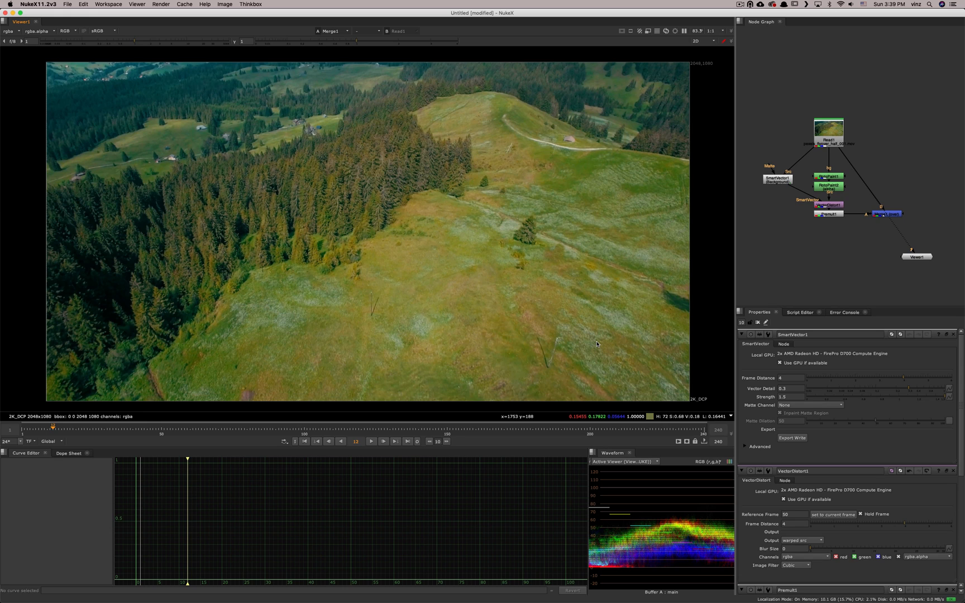
pyautogui.moveTo(599, 339)
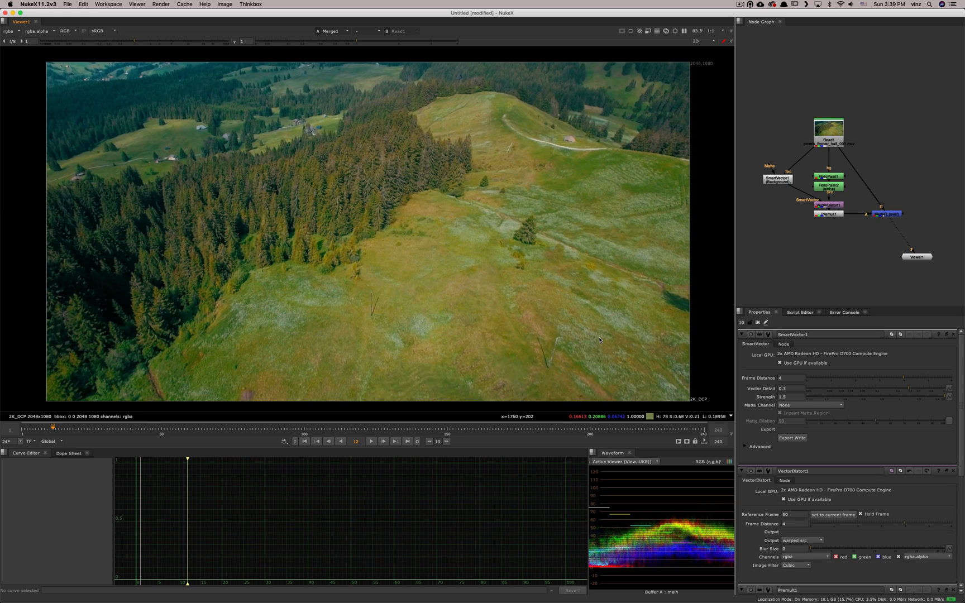
pyautogui.moveTo(608, 342)
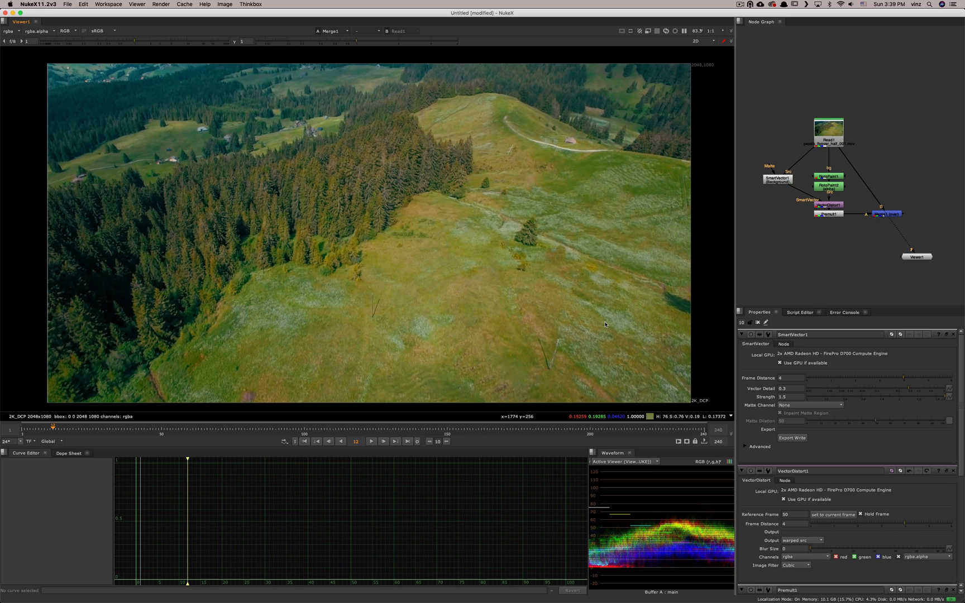
pyautogui.moveTo(620, 321)
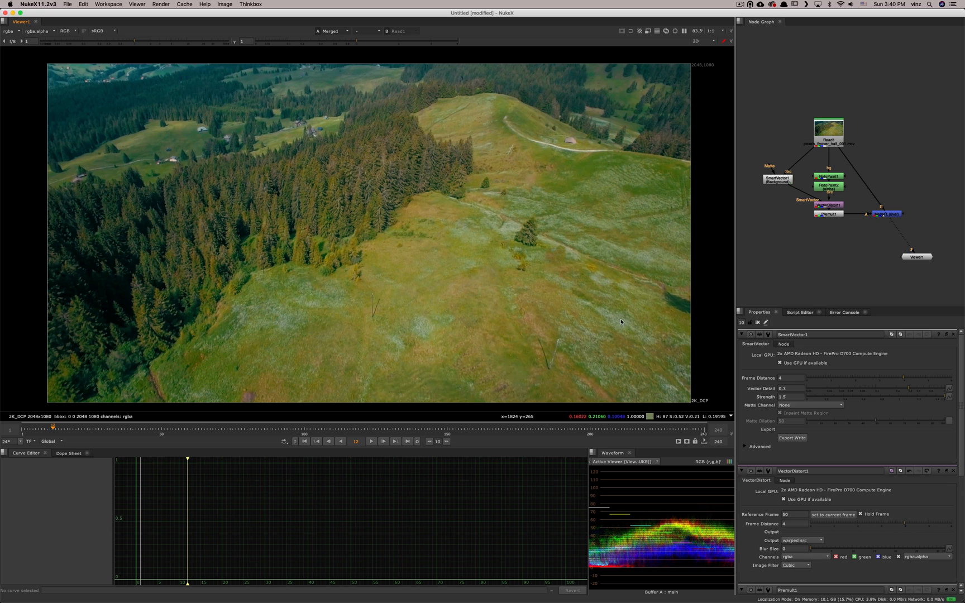
pyautogui.moveTo(635, 313)
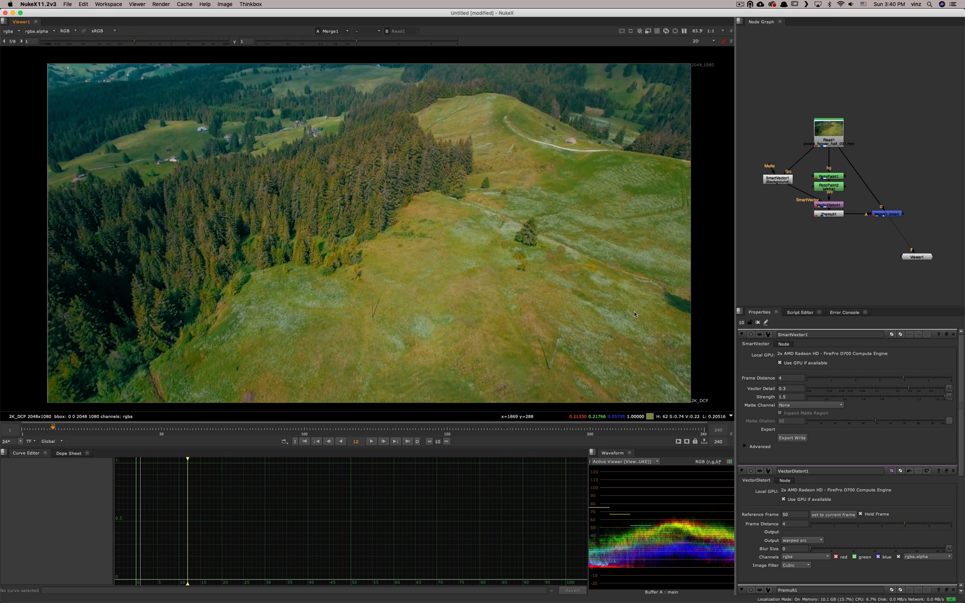
pyautogui.moveTo(602, 333)
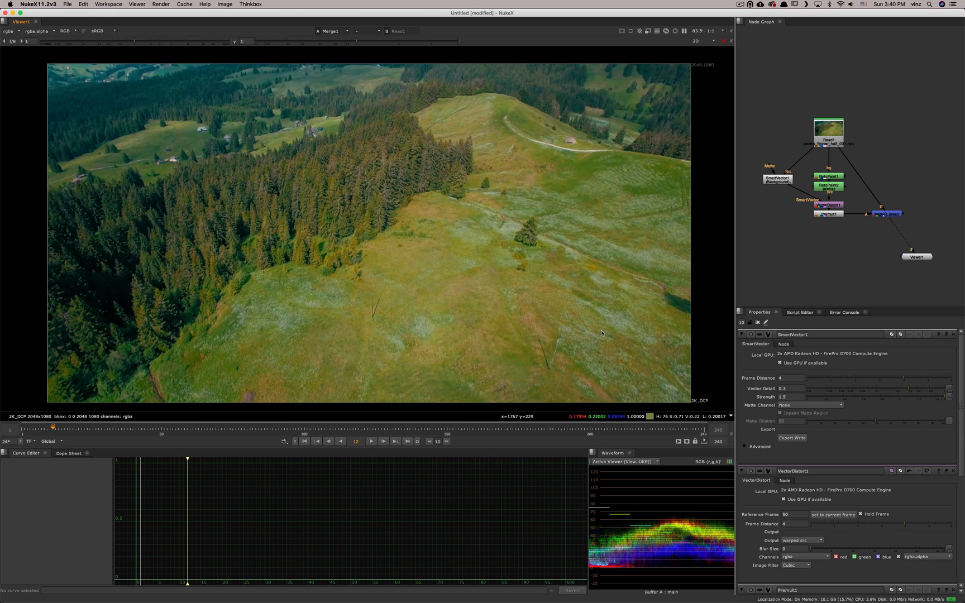